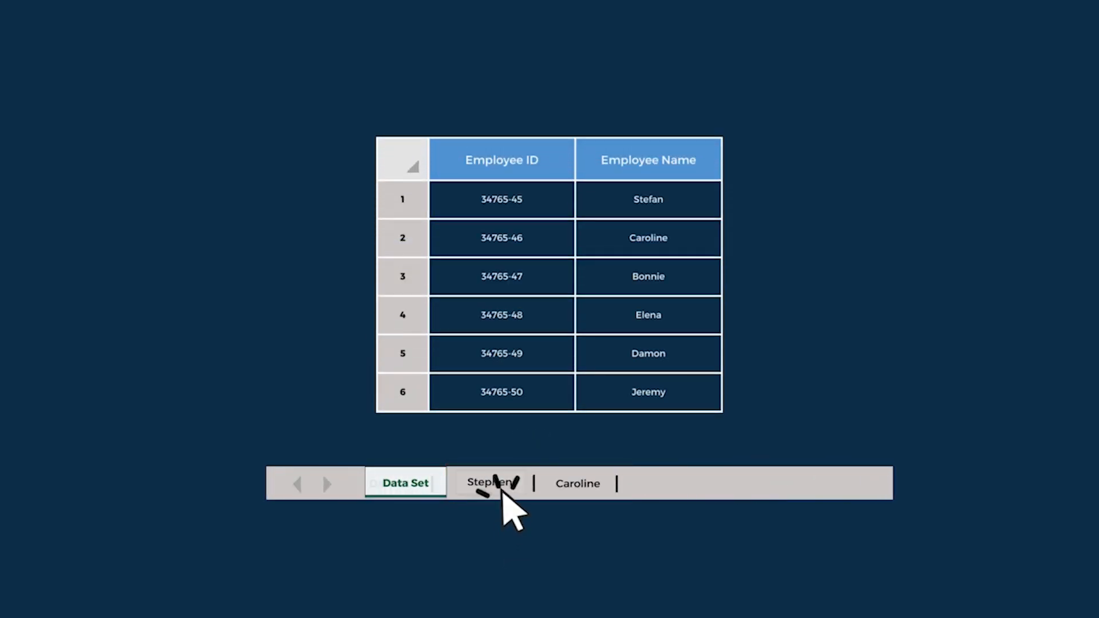
Move from the Dataset sheet to the Cell Range sheet with the employee table
{"action": "left_click", "coordinate": [491, 483]}
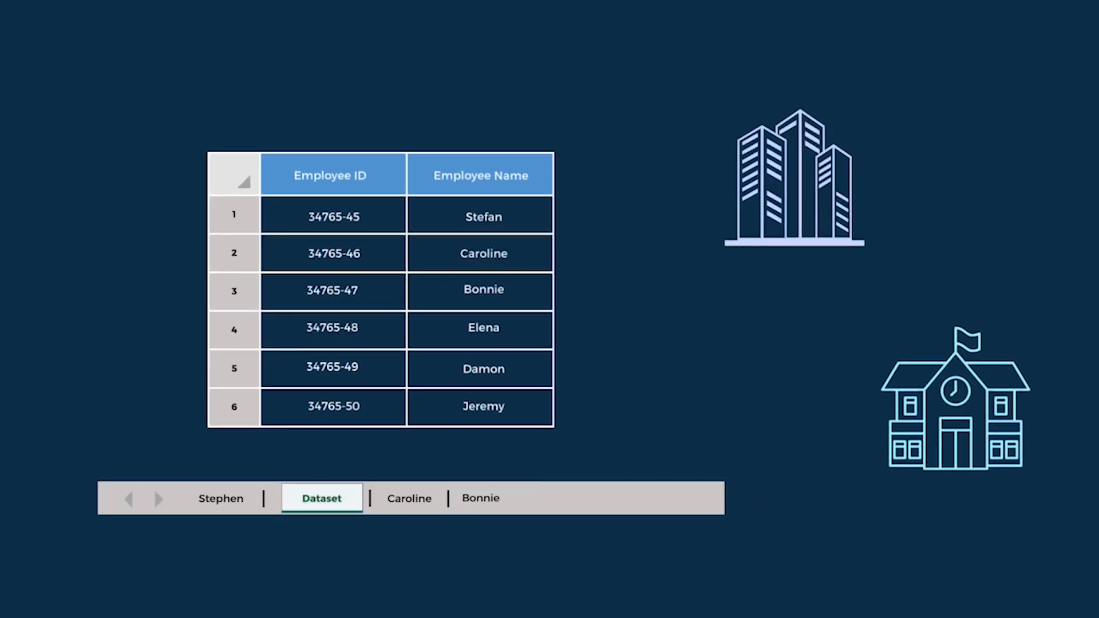
{"action": "left_click", "coordinate": [540, 474]}
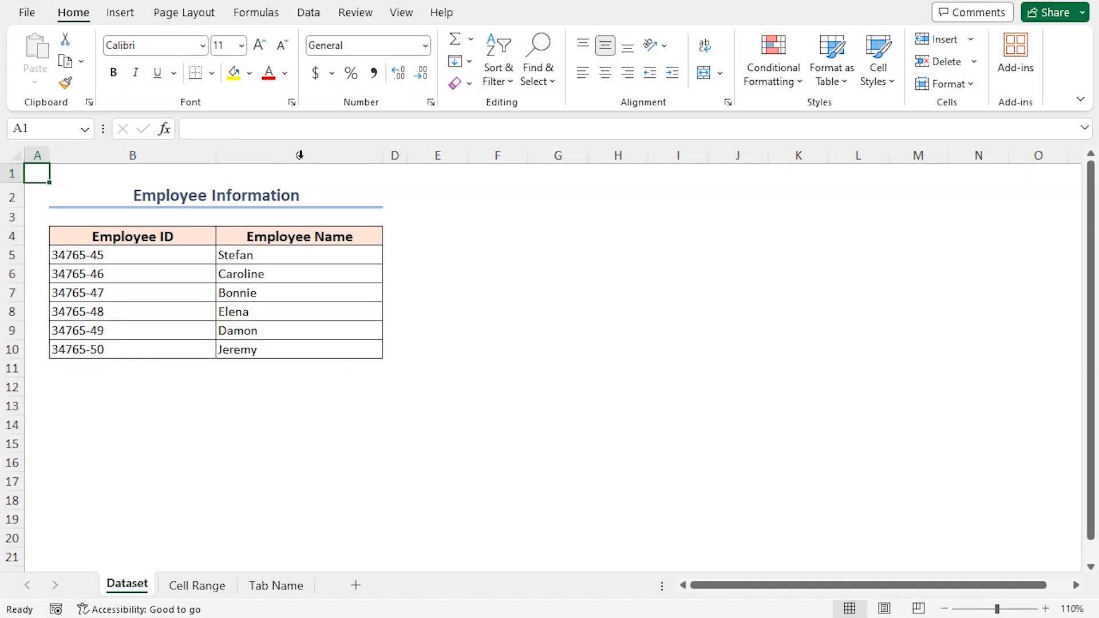
{"action": "left_click", "coordinate": [195, 585]}
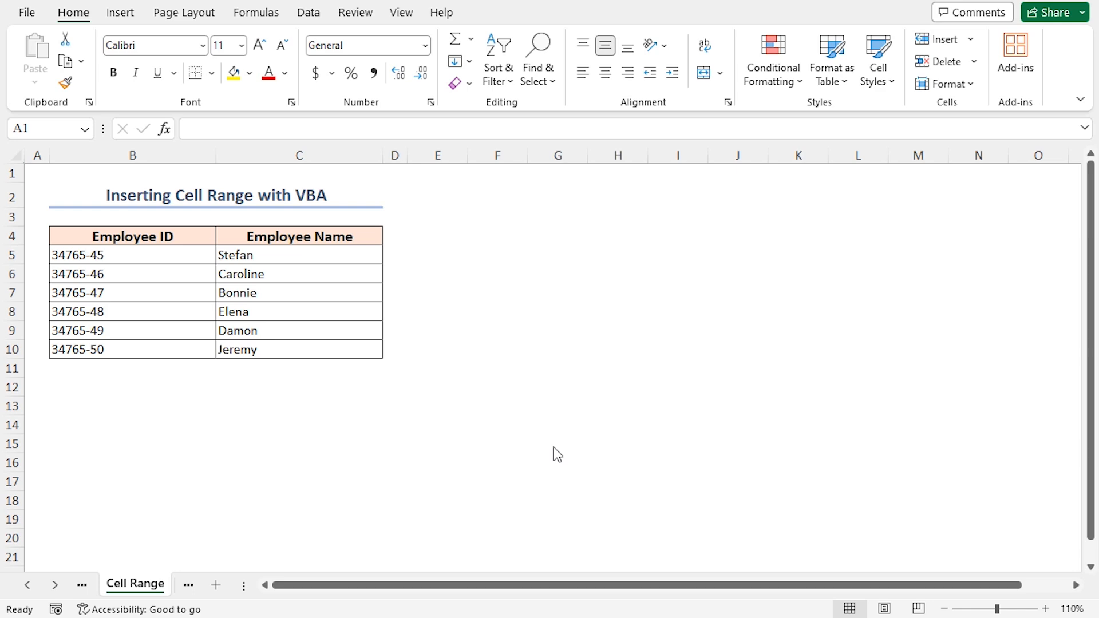
{"action": "mouse_move", "coordinate": [318, 23]}
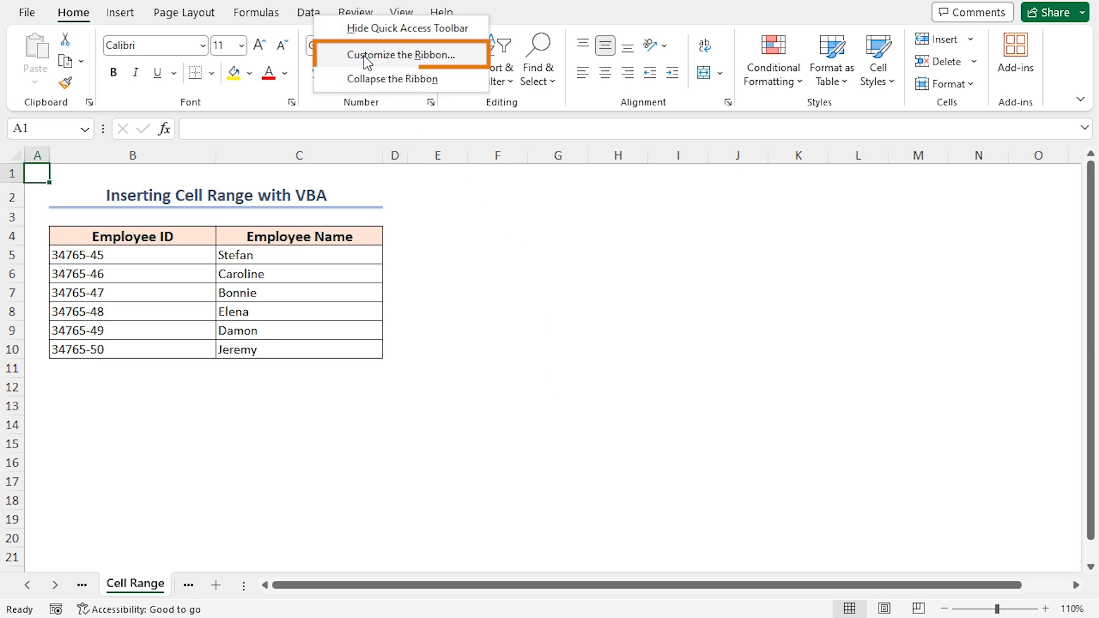
Enable the Developer tab via Customize the Ribbon and bring it forward
{"action": "left_click", "coordinate": [400, 55]}
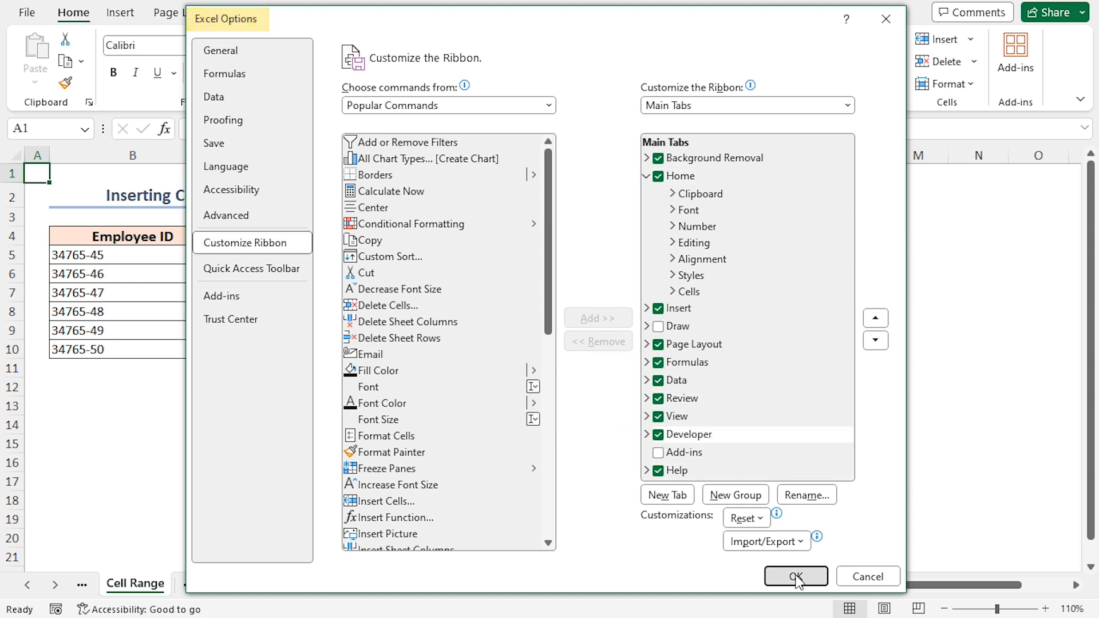
{"action": "left_click", "coordinate": [794, 576]}
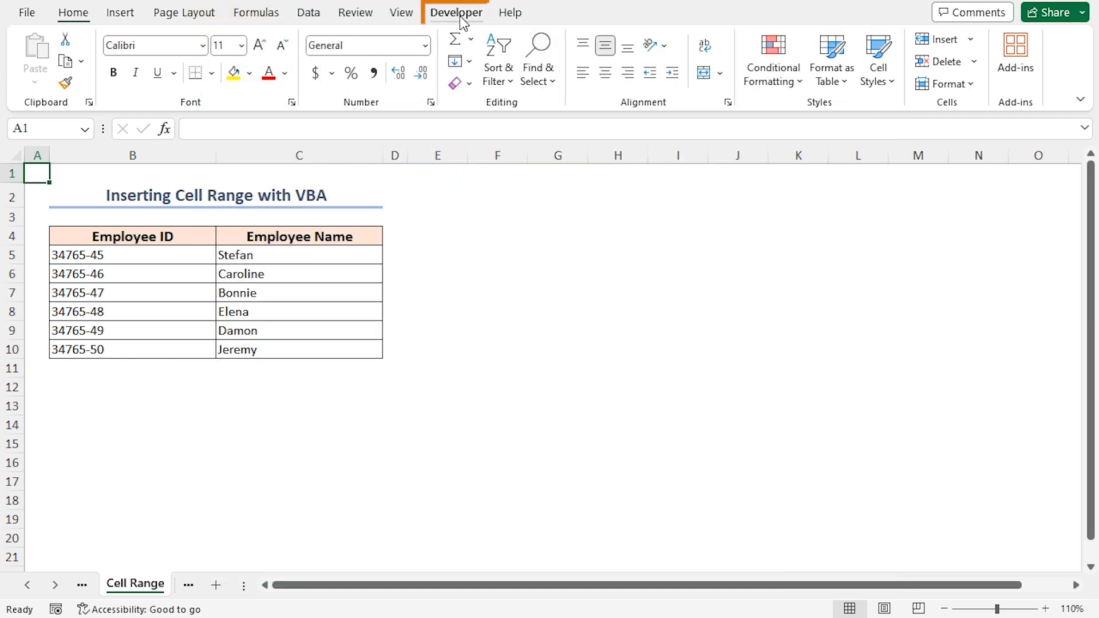
{"action": "left_click", "coordinate": [457, 12]}
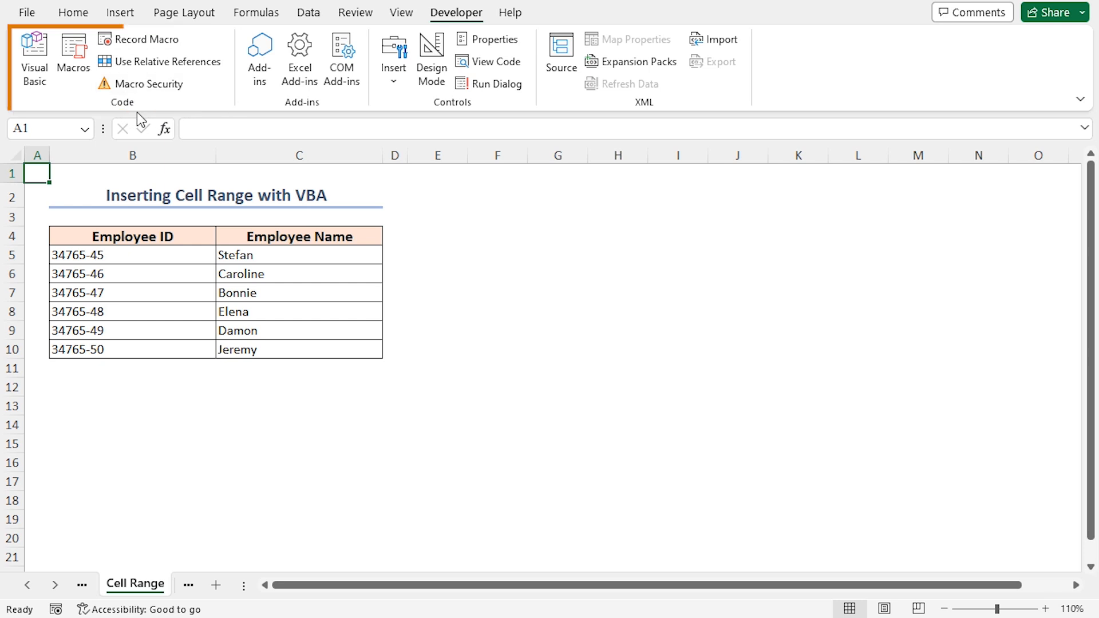
Insert a new module in the VBA editor and enter the Inserting_Cell_Range_with_VBA subroutine
{"action": "left_click", "coordinate": [33, 53]}
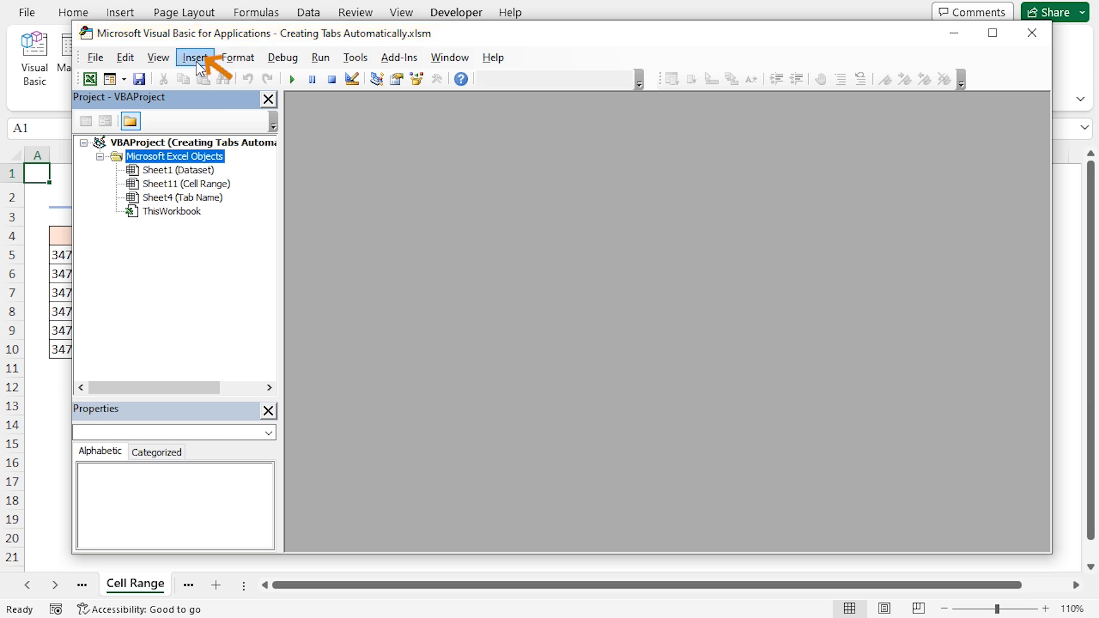
{"action": "left_click", "coordinate": [195, 57]}
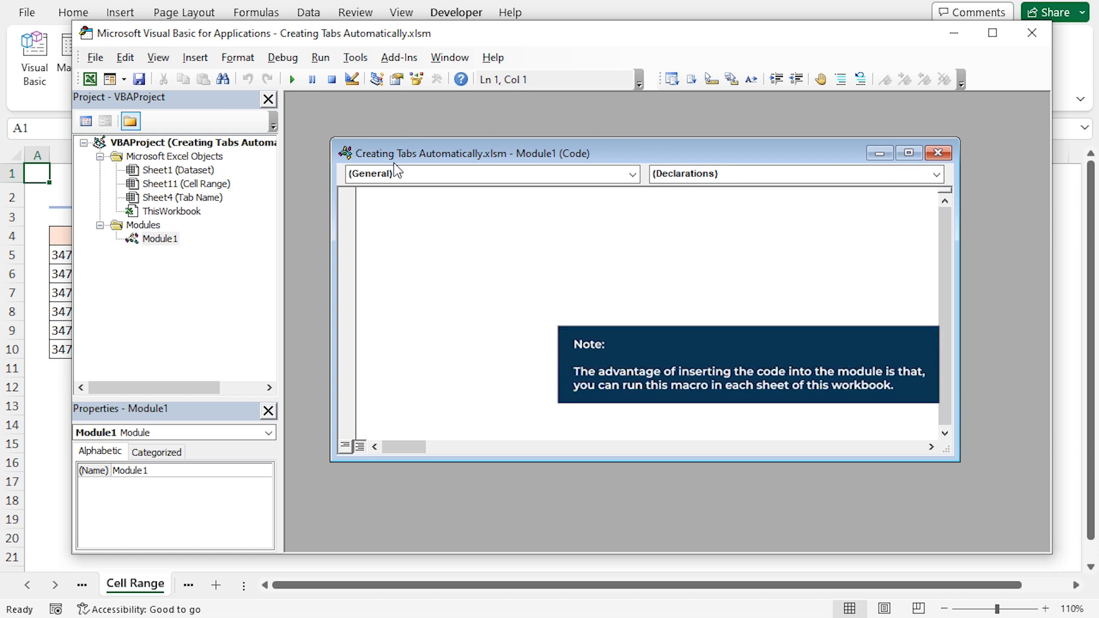
{"action": "left_click", "coordinate": [366, 196]}
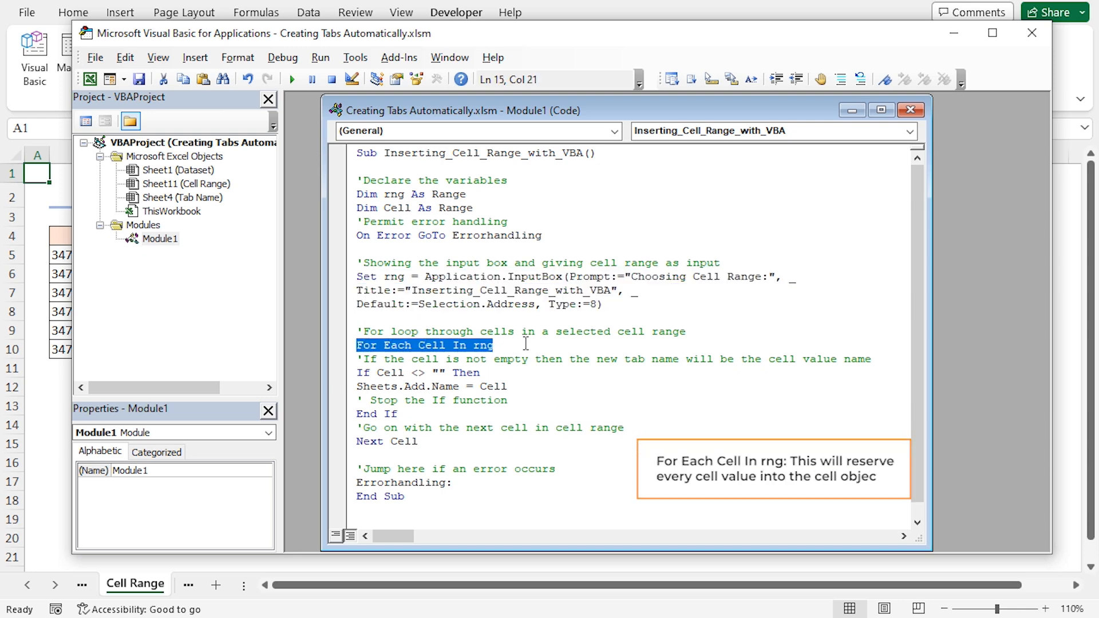
{"action": "left_click", "coordinate": [417, 373]}
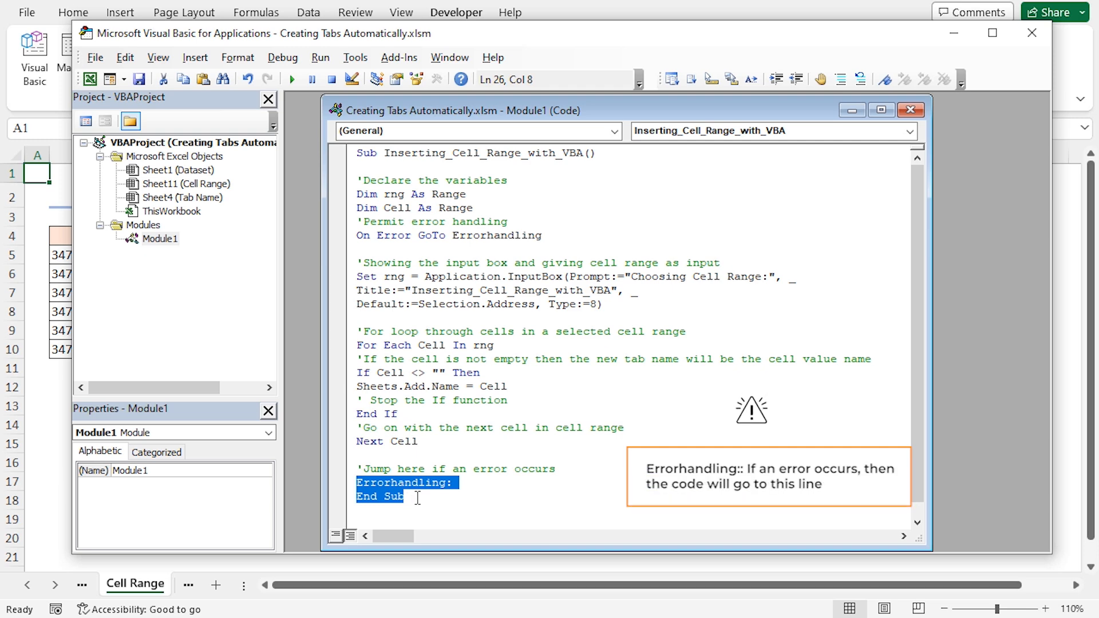
{"action": "type", "text": "."}
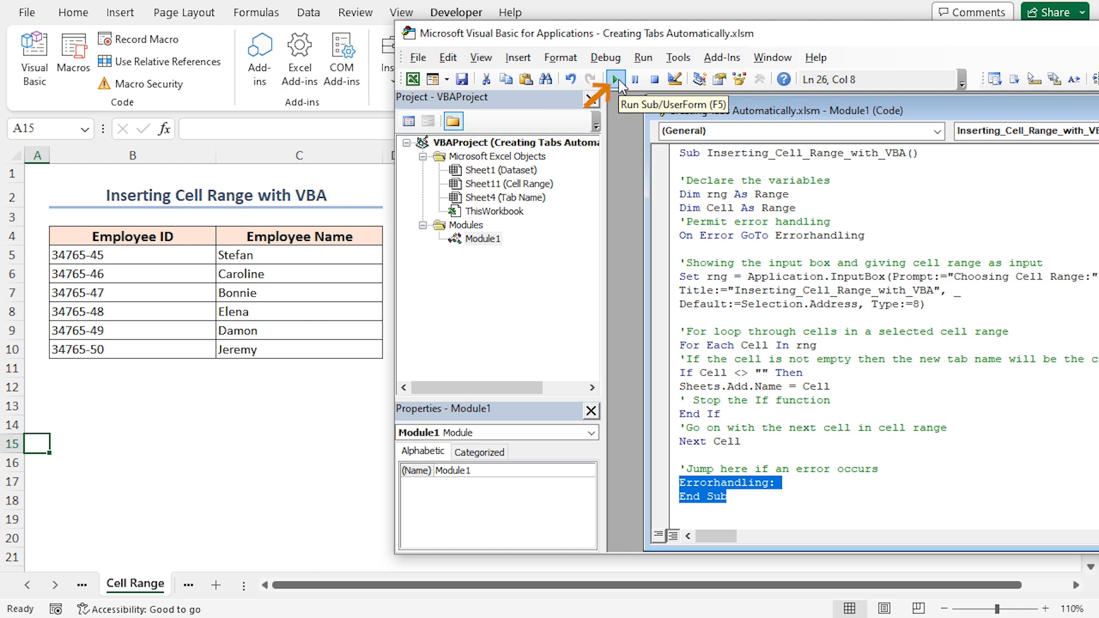
Run the macro with F5 and confirm cell C5, creating a sheet named Stefan
{"action": "key", "text": "F5"}
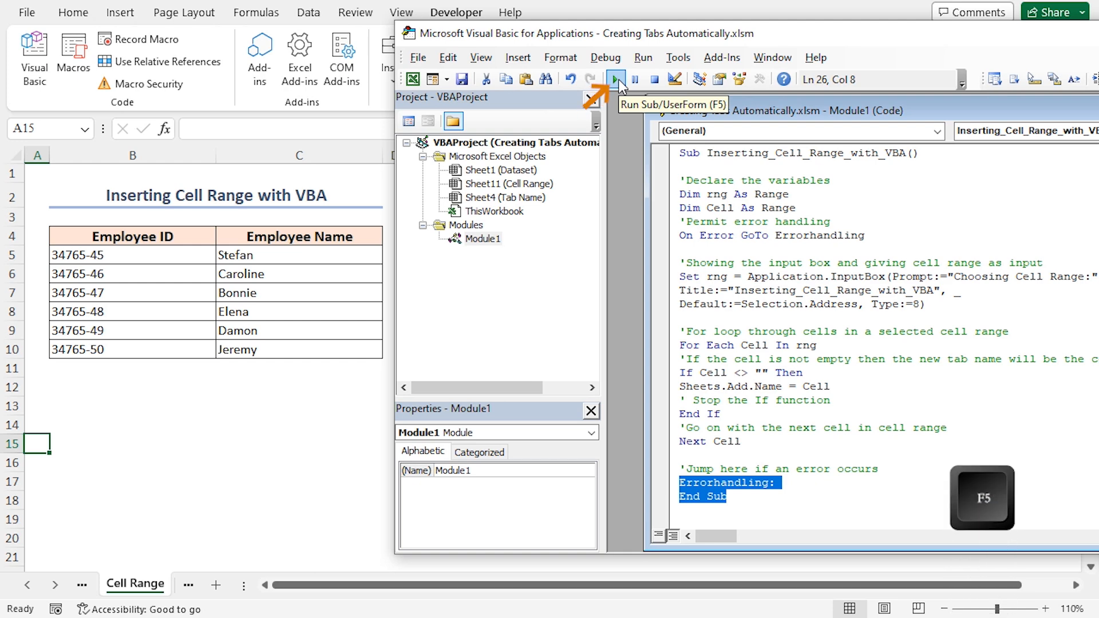
{"action": "left_click", "coordinate": [616, 79]}
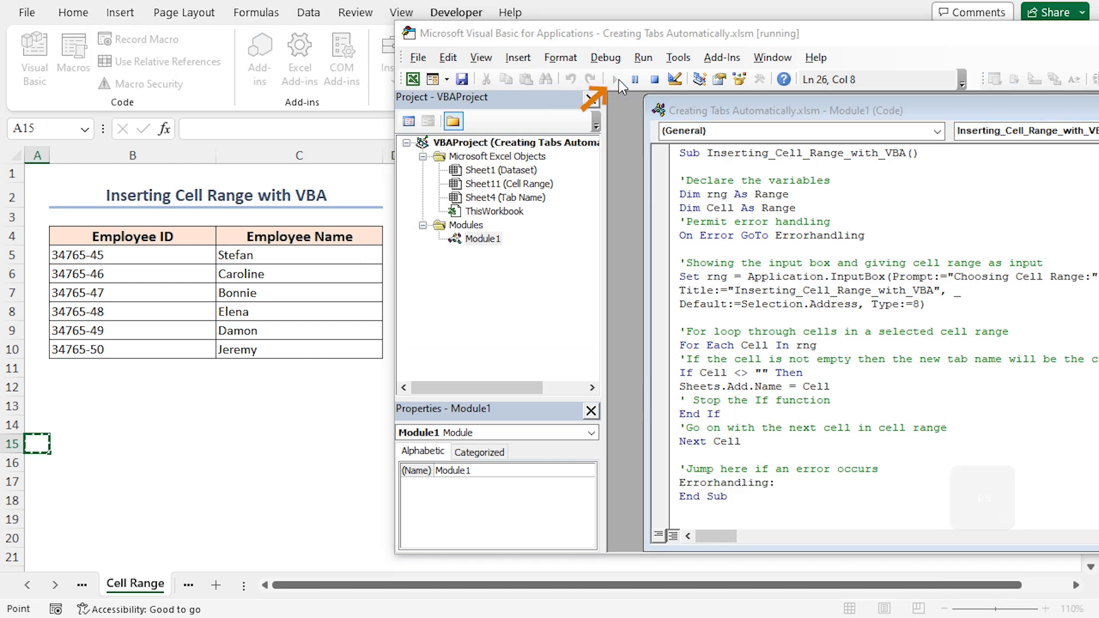
{"action": "left_click", "coordinate": [616, 79]}
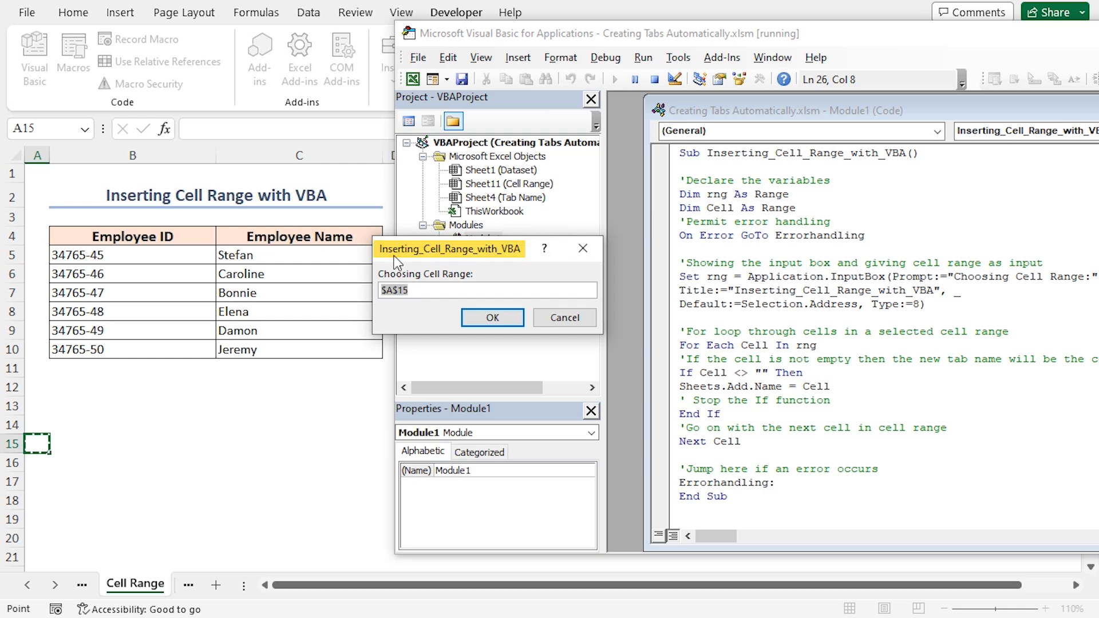
{"action": "mouse_move", "coordinate": [520, 265]}
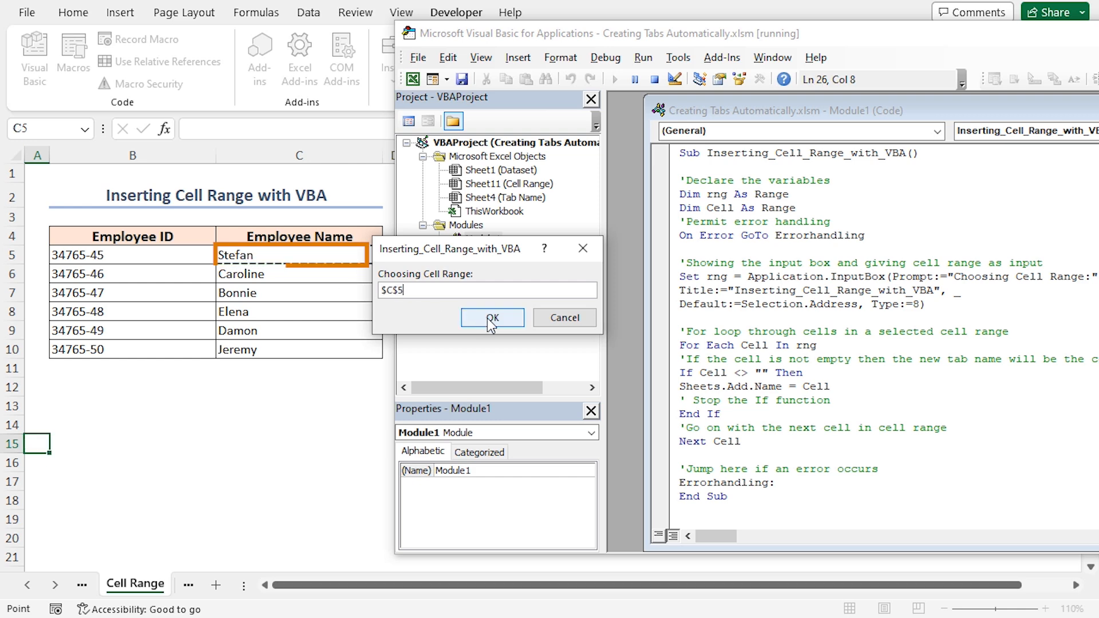
{"action": "left_click", "coordinate": [492, 317]}
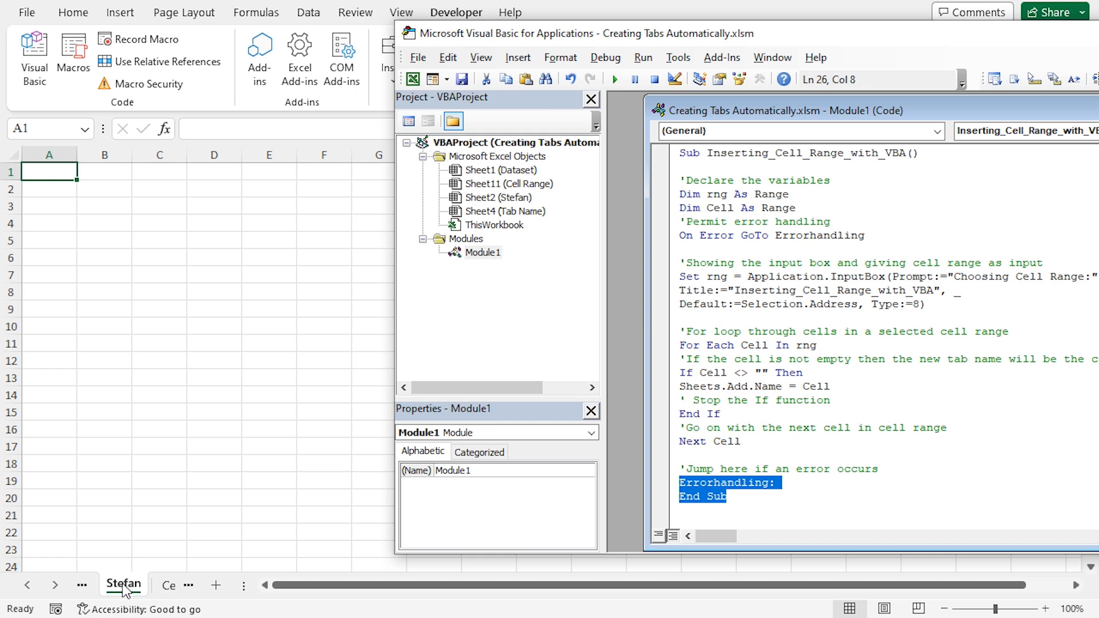
Permanently delete the Stefan sheet, returning to the Cell Range sheet
{"action": "right_click", "coordinate": [124, 585]}
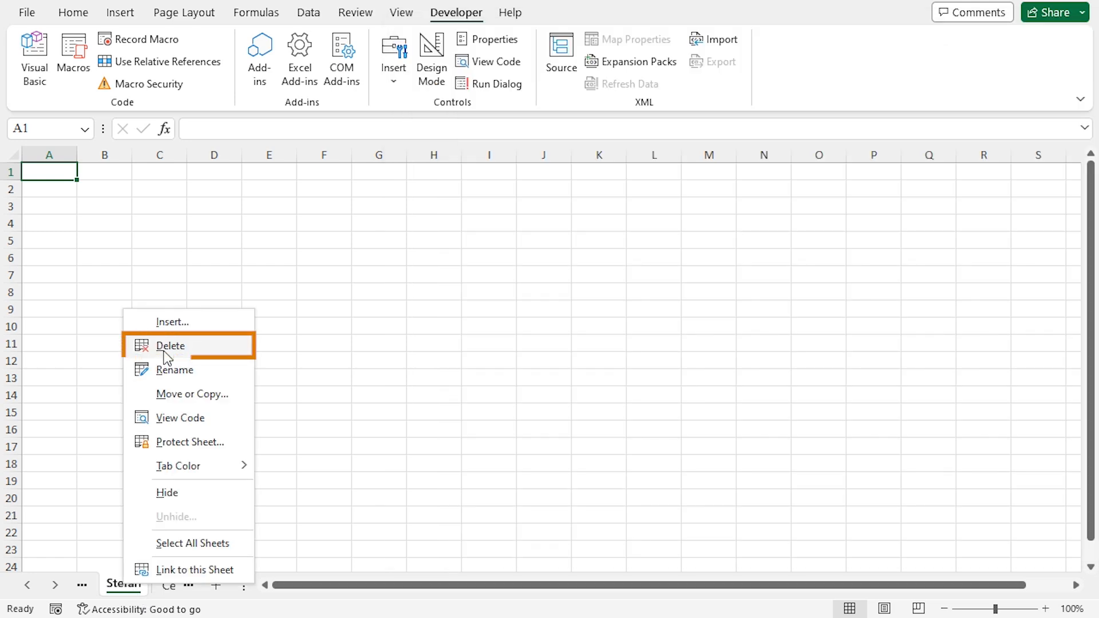
{"action": "left_click", "coordinate": [169, 346]}
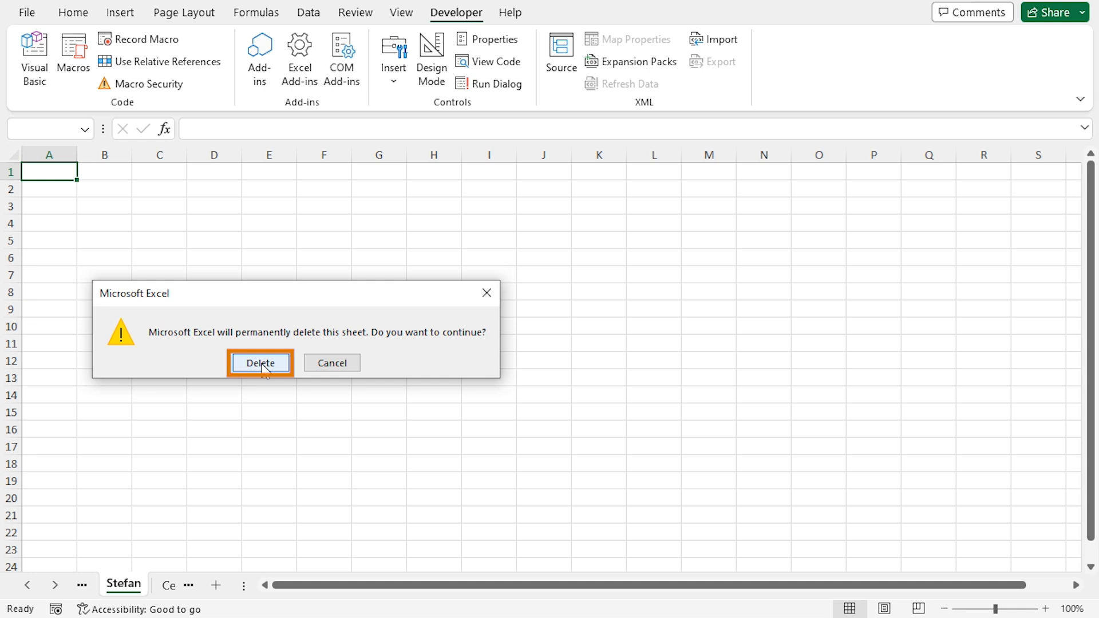
{"action": "left_click", "coordinate": [260, 363]}
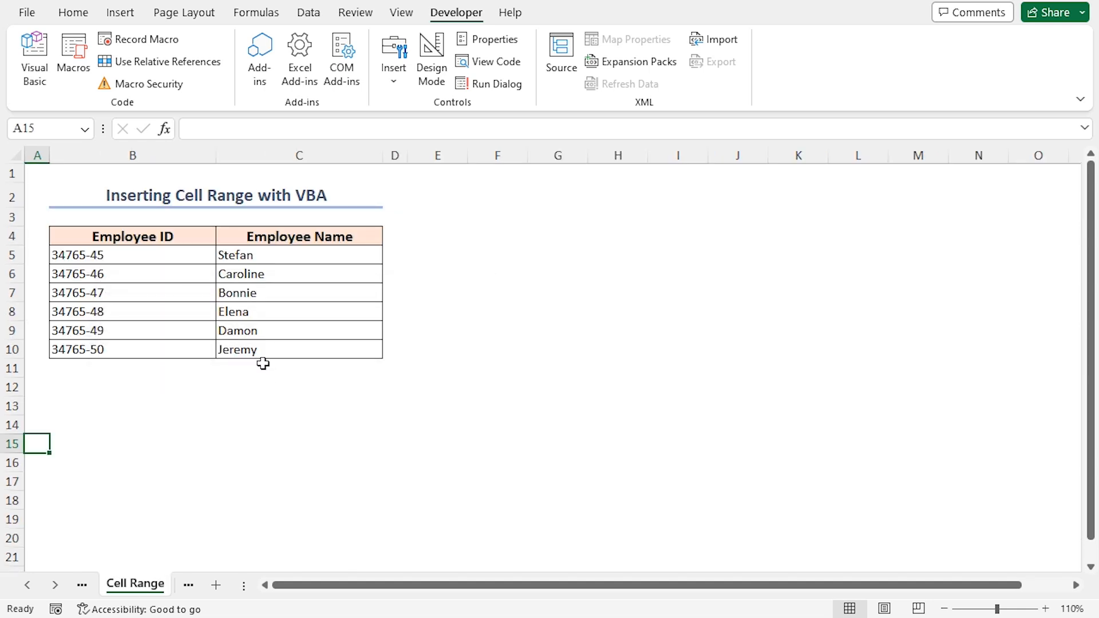
{"action": "mouse_move", "coordinate": [271, 359]}
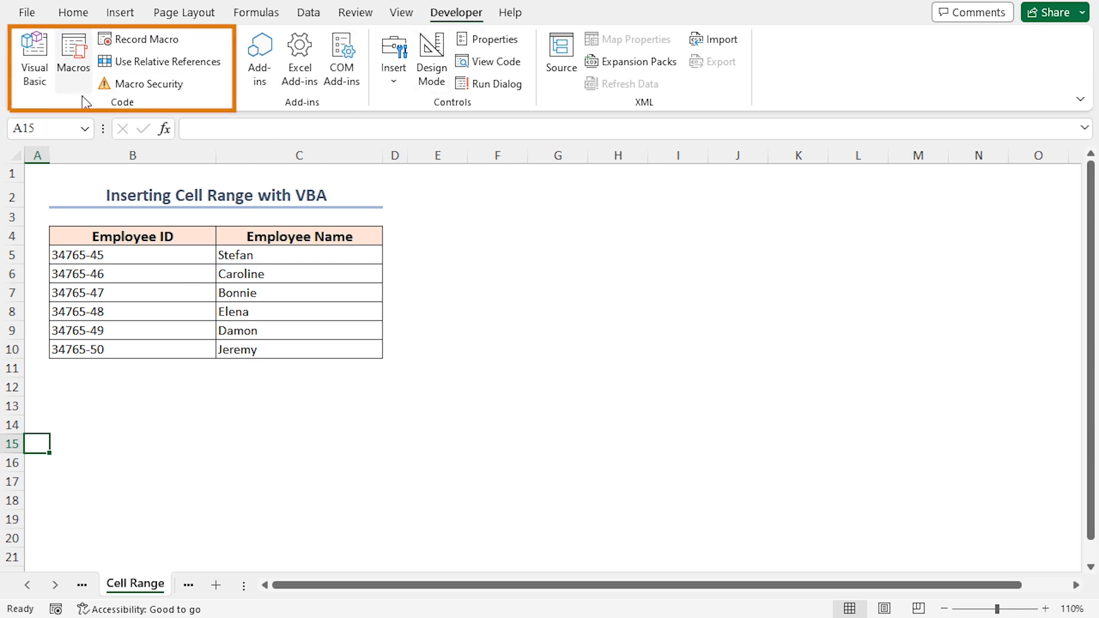
{"action": "mouse_move", "coordinate": [73, 53]}
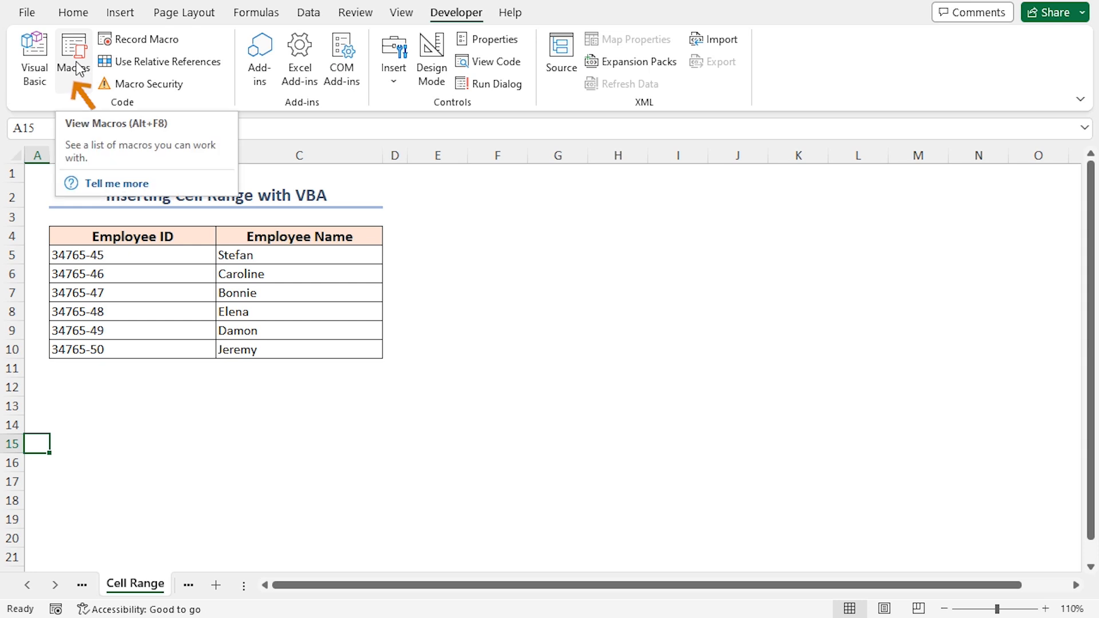
Run Inserting_Cell_Range_with_VBA from the Macros list on C6:C8, adding Caroline, Bonnie and Elena sheets, then go to Tab Name
{"action": "key", "text": "Alt+F8"}
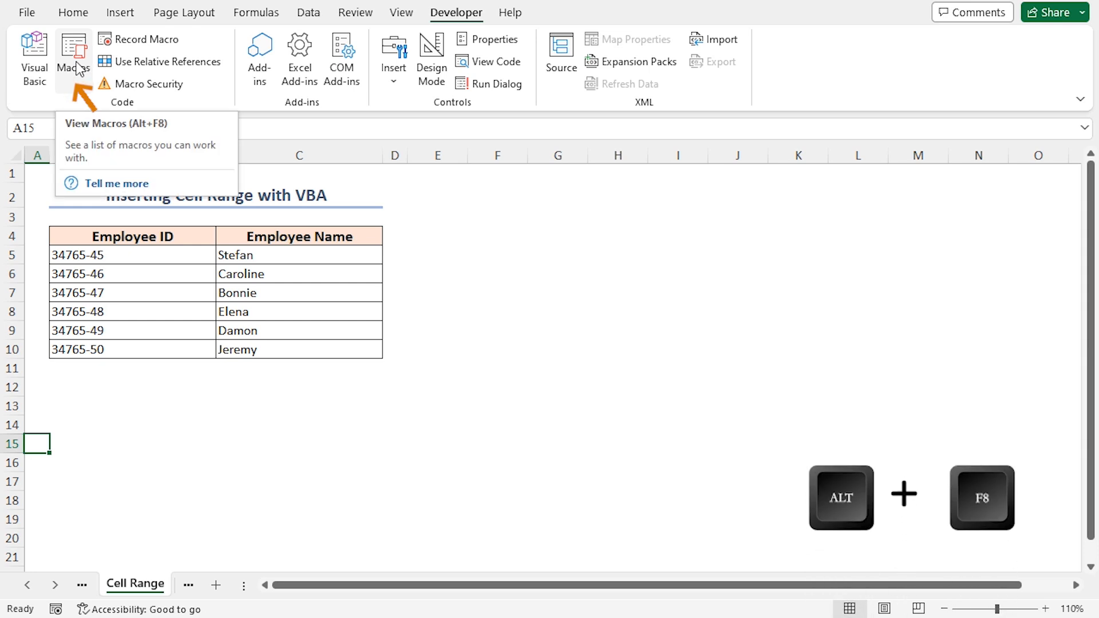
{"action": "left_click", "coordinate": [73, 57]}
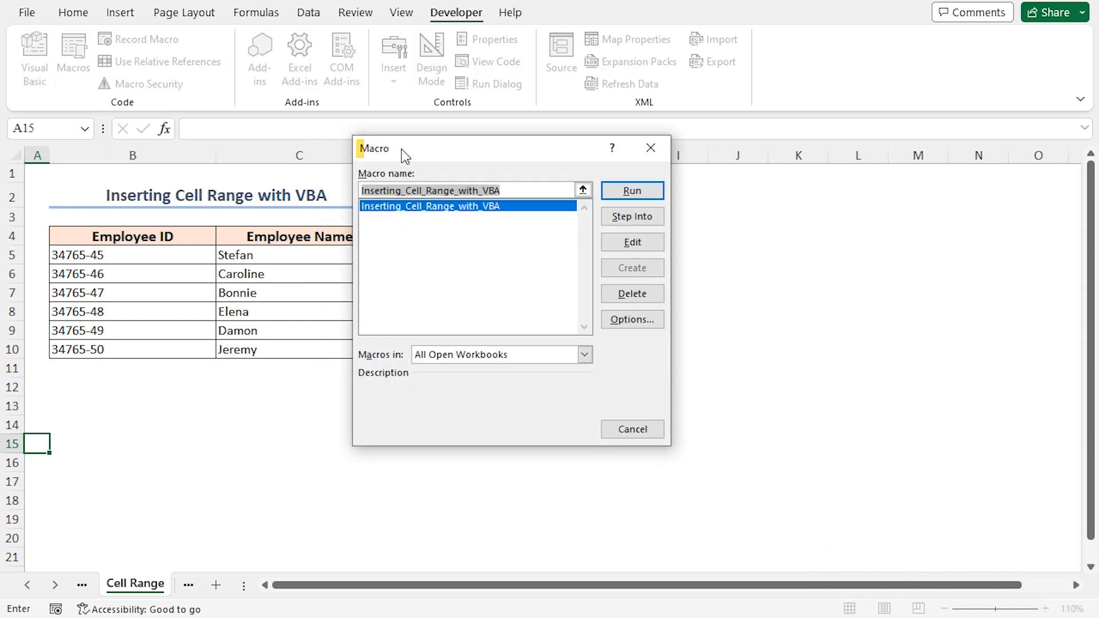
{"action": "mouse_move", "coordinate": [420, 233]}
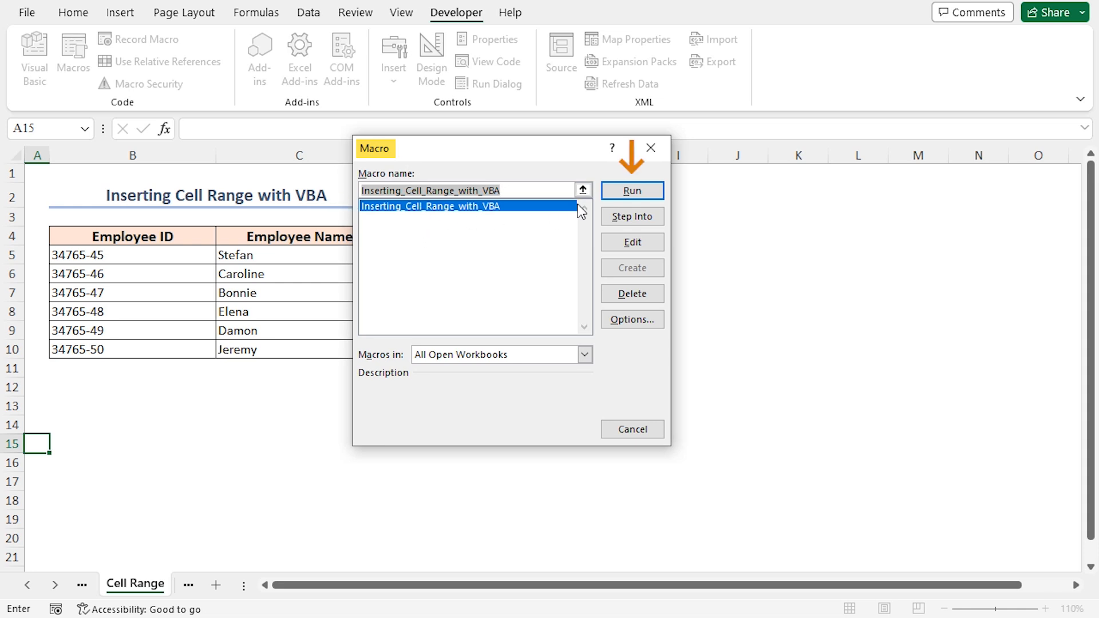
{"action": "left_click", "coordinate": [631, 191]}
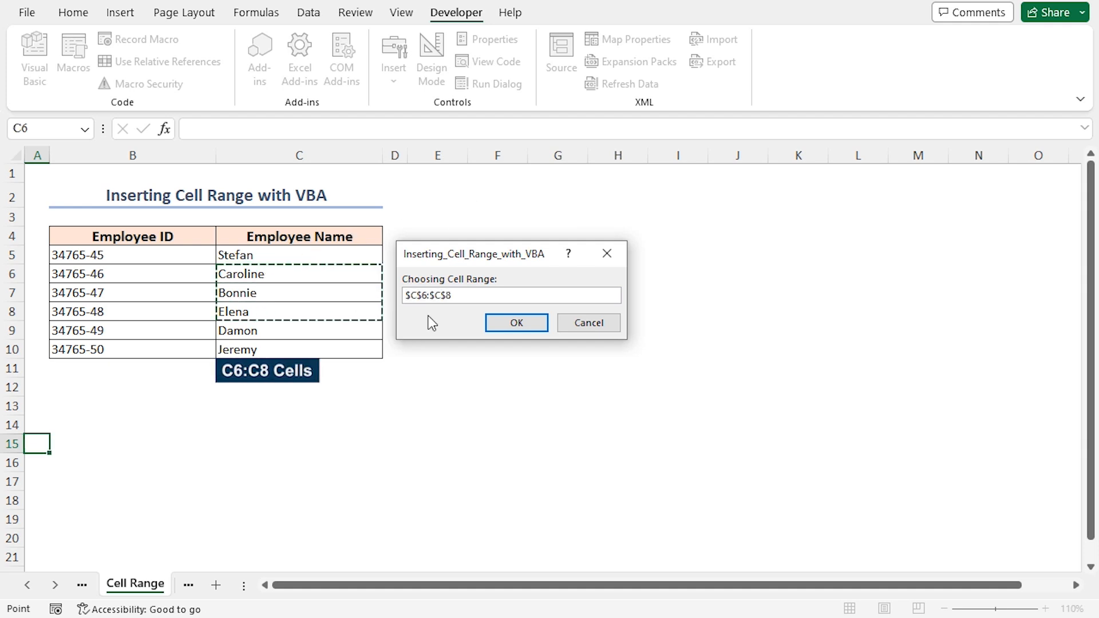
{"action": "left_click", "coordinate": [517, 322]}
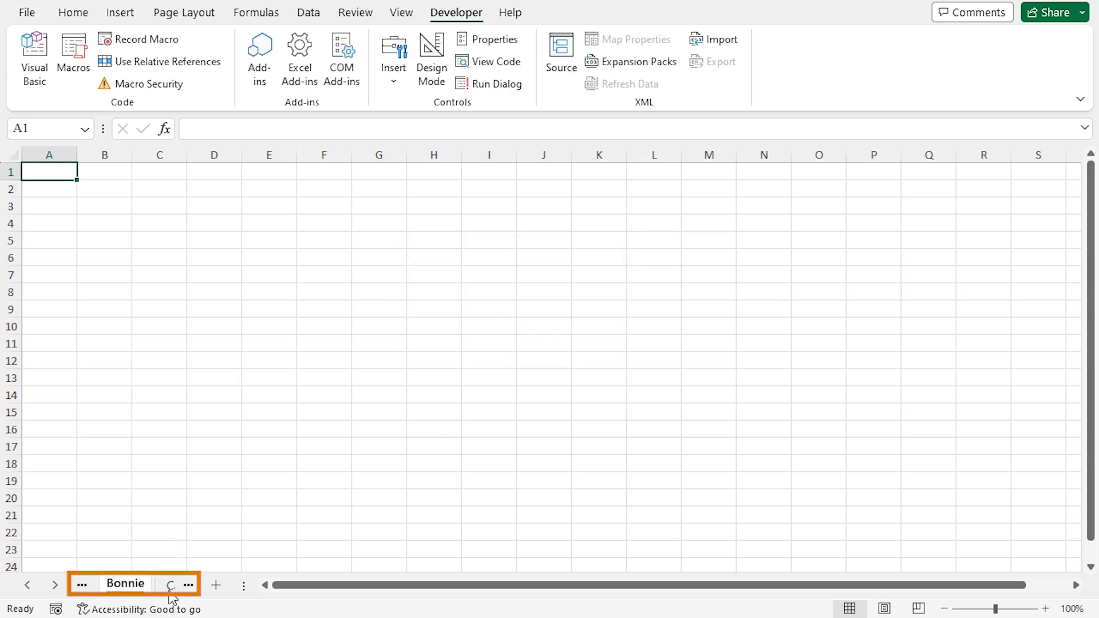
{"action": "left_click", "coordinate": [74, 12]}
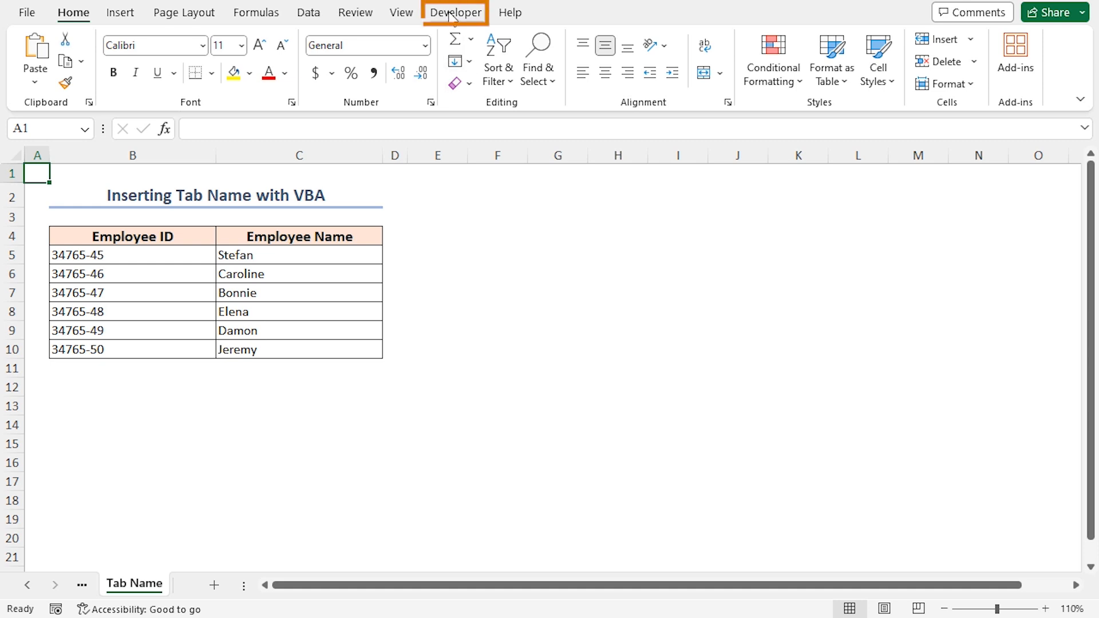
Insert Module2 in the VBA editor holding the Inserting_Tab_Name_with_VBA prompt-loop macro
{"action": "left_click", "coordinate": [455, 11]}
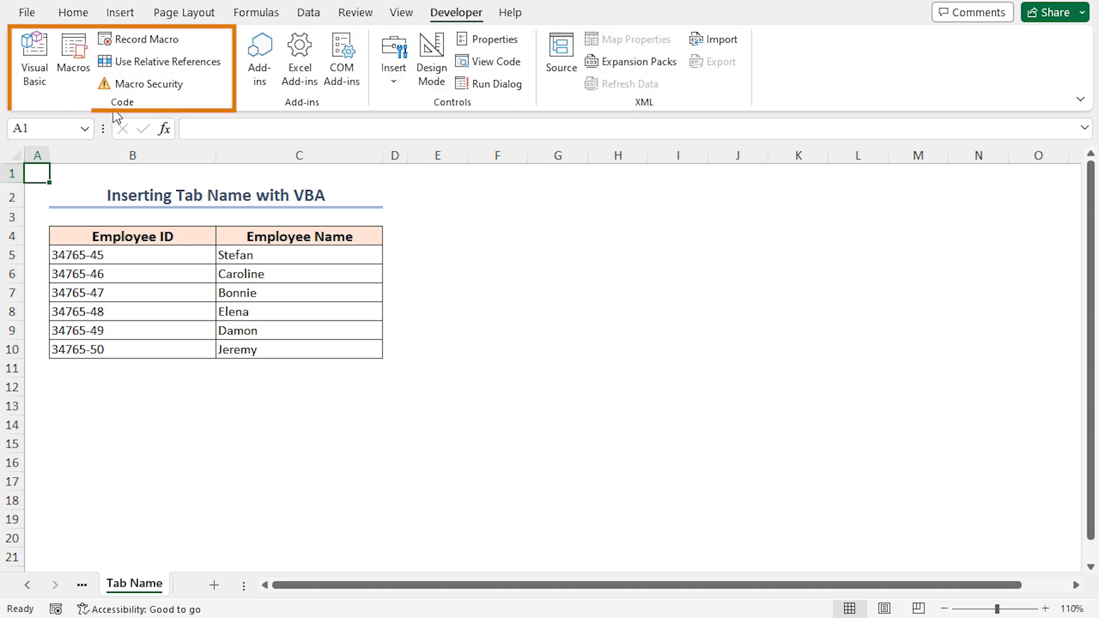
{"action": "left_click", "coordinate": [33, 55]}
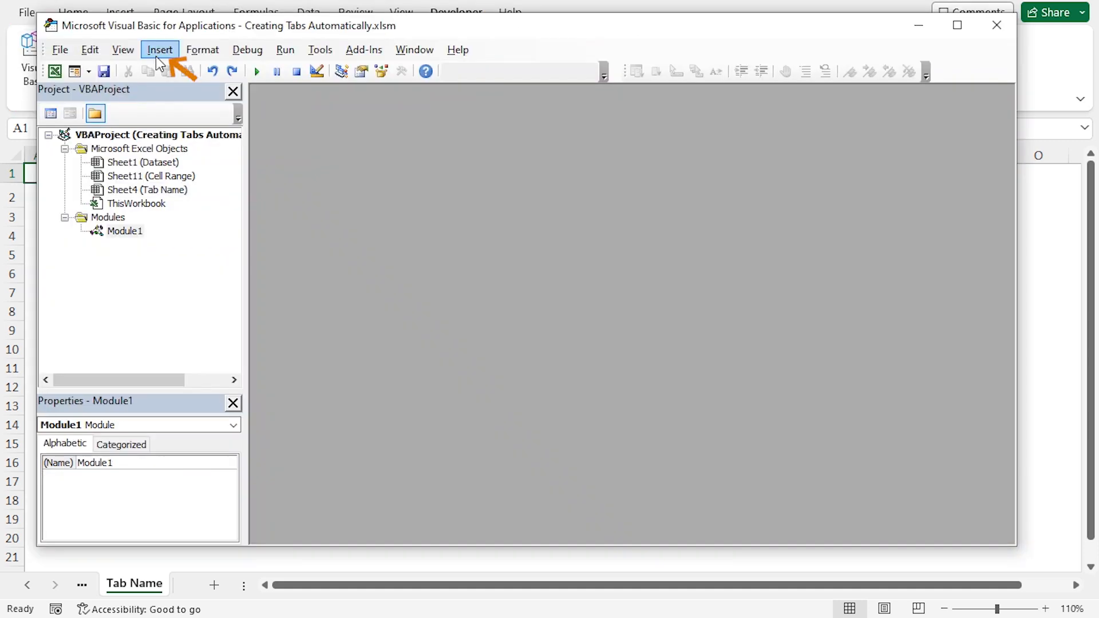
{"action": "left_click", "coordinate": [160, 49]}
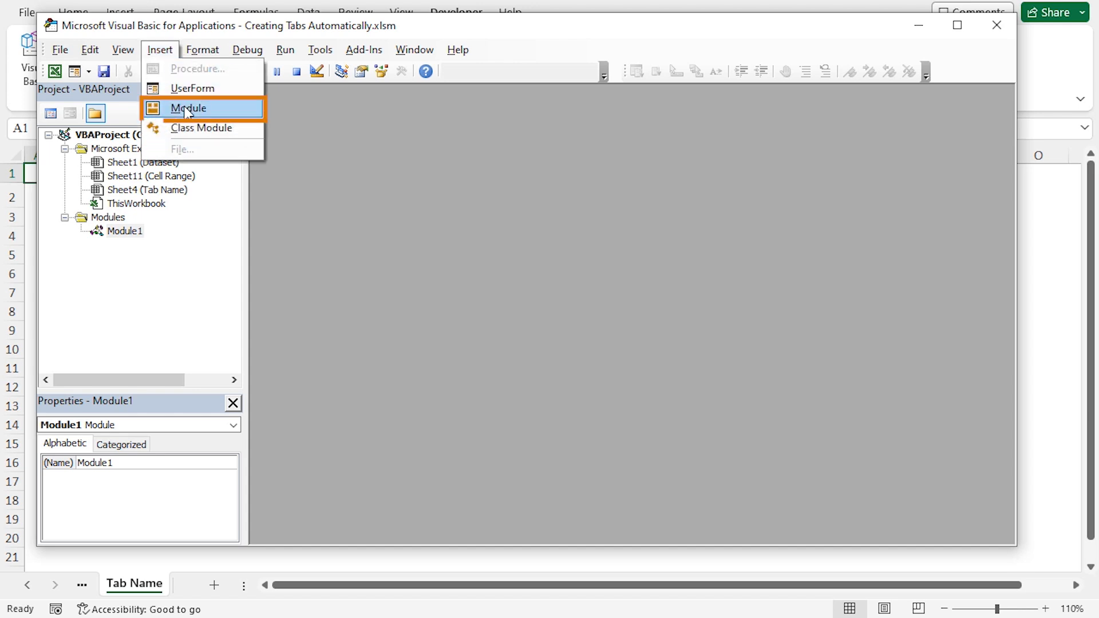
{"action": "left_click", "coordinate": [187, 108]}
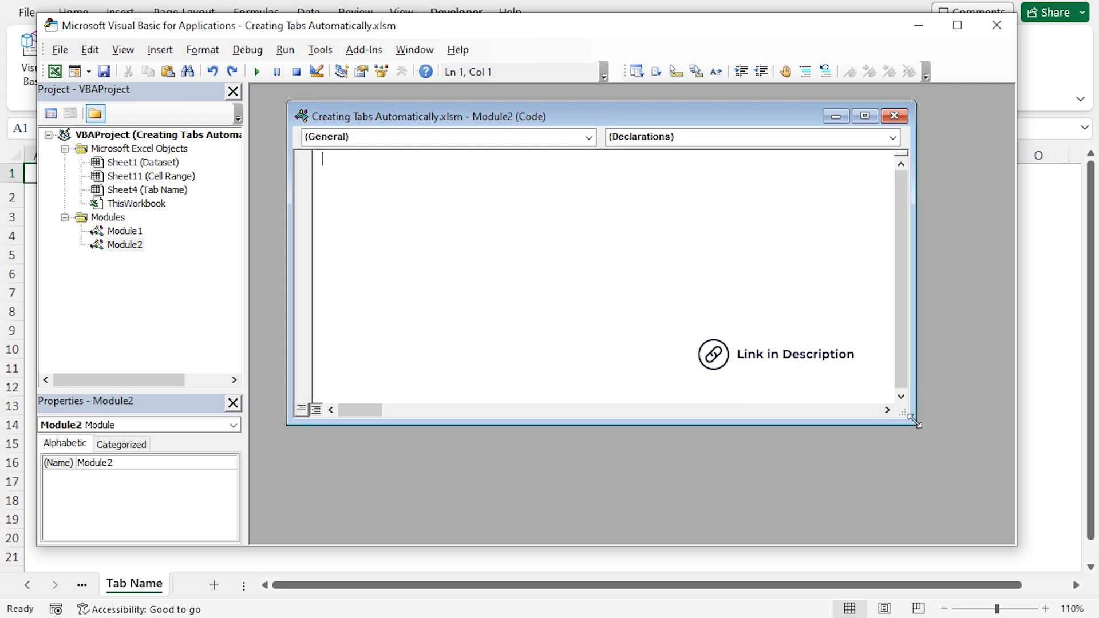
{"action": "left_click_drag", "start_coordinate": [917, 422], "coordinate": [945, 487]}
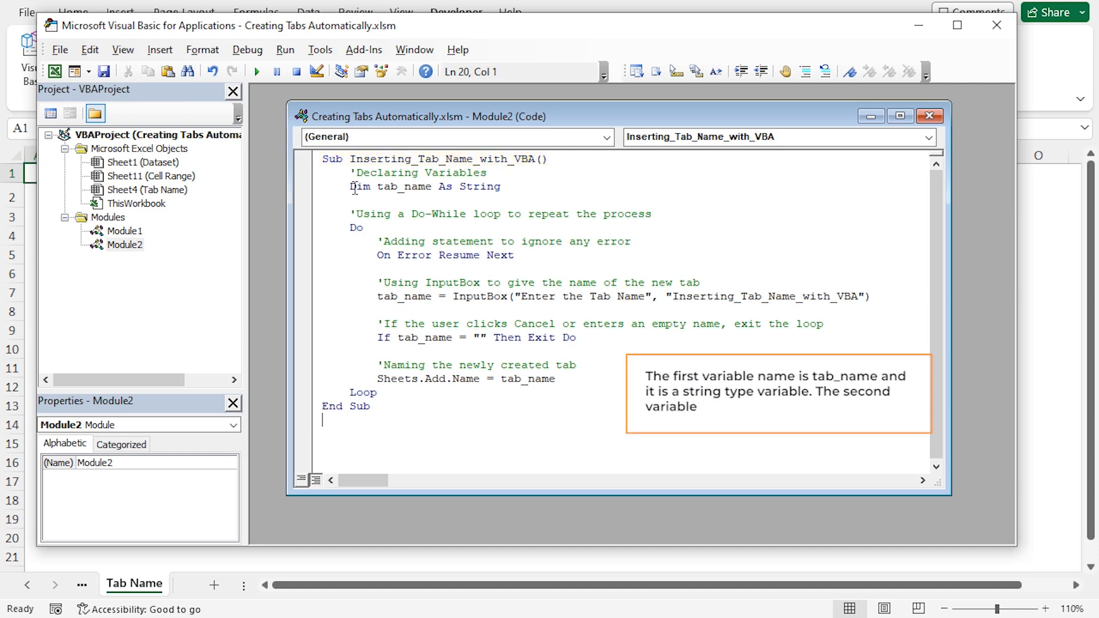
{"action": "left_click_drag", "start_coordinate": [351, 186], "coordinate": [501, 186]}
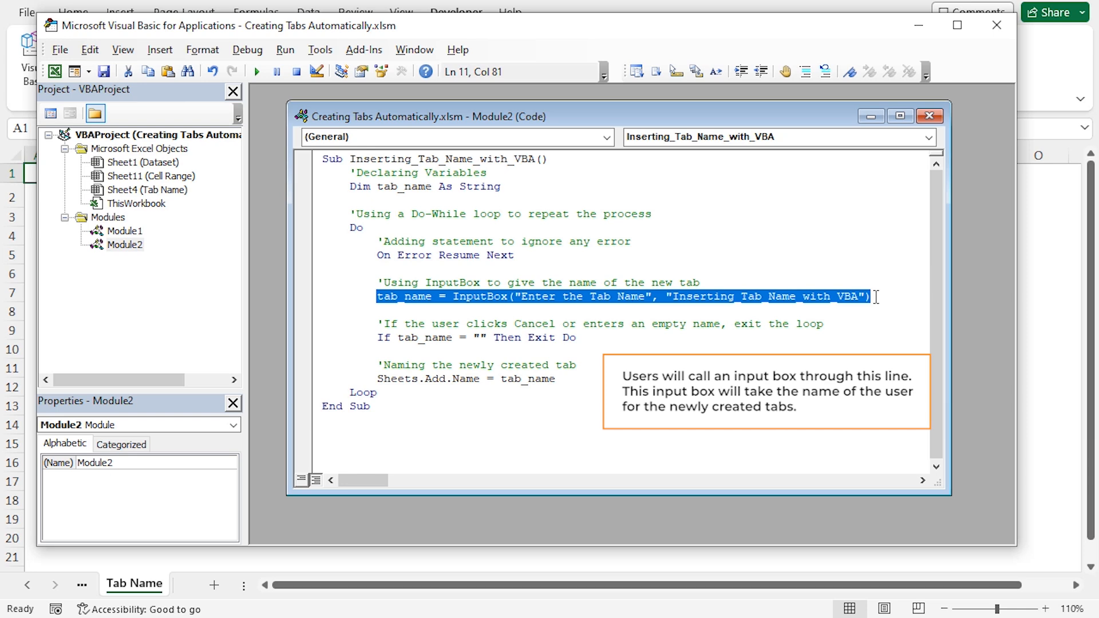
{"action": "mouse_move", "coordinate": [722, 308]}
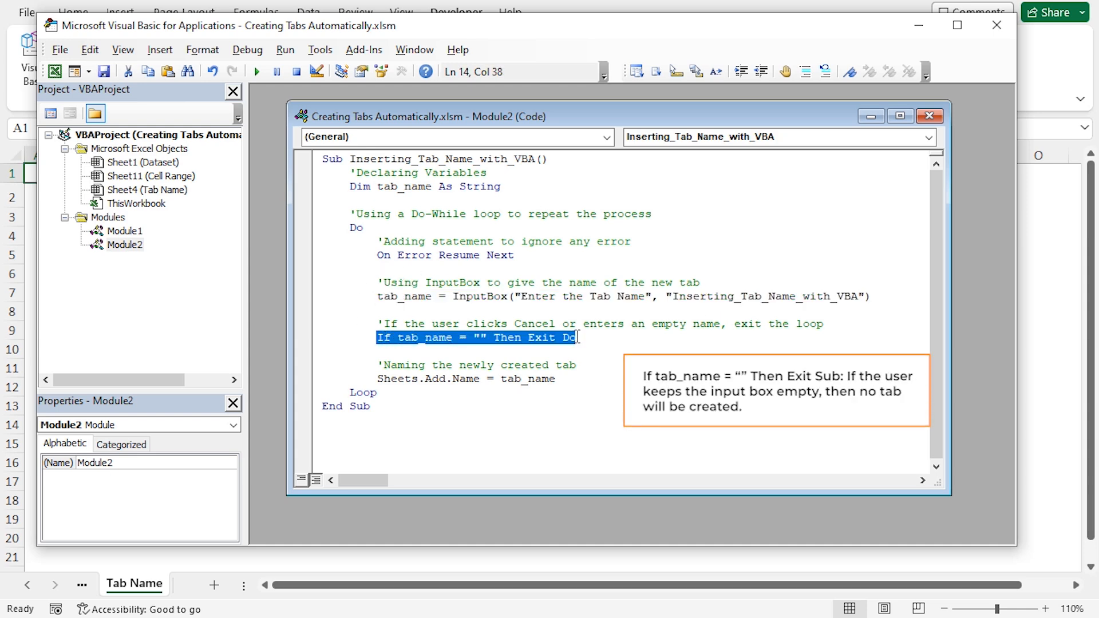
{"action": "mouse_move", "coordinate": [607, 347]}
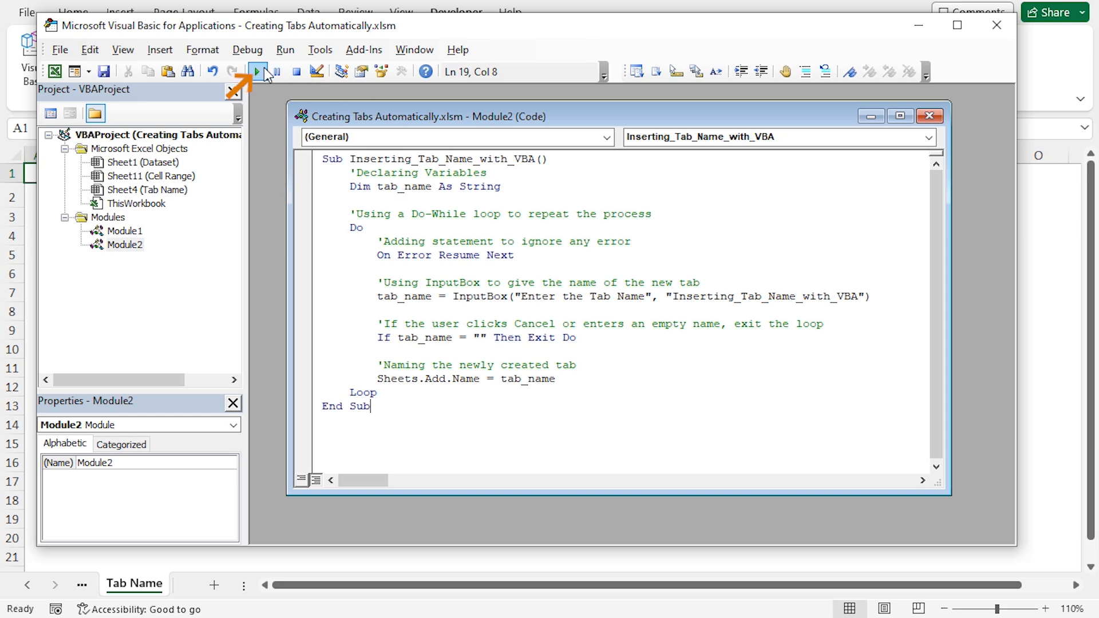
Run the prompt macro to add sheets Caroline and John, then close the prompt to stop the loop
{"action": "left_click", "coordinate": [257, 71]}
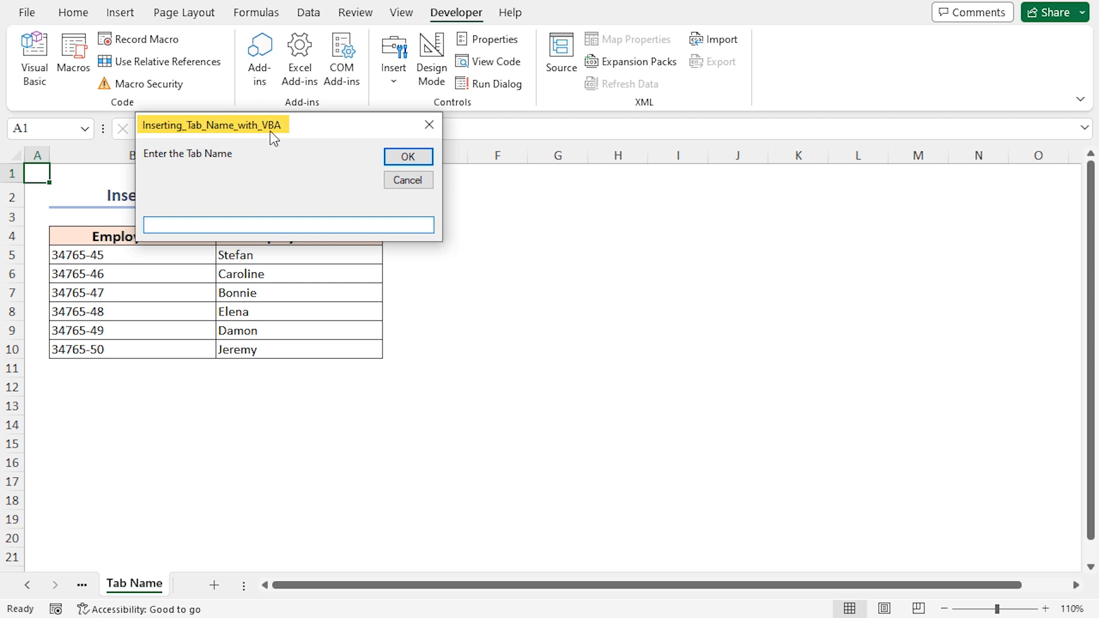
{"action": "left_click_drag", "start_coordinate": [213, 125], "coordinate": [518, 242]}
{"action": "type", "text": "Caroline"}
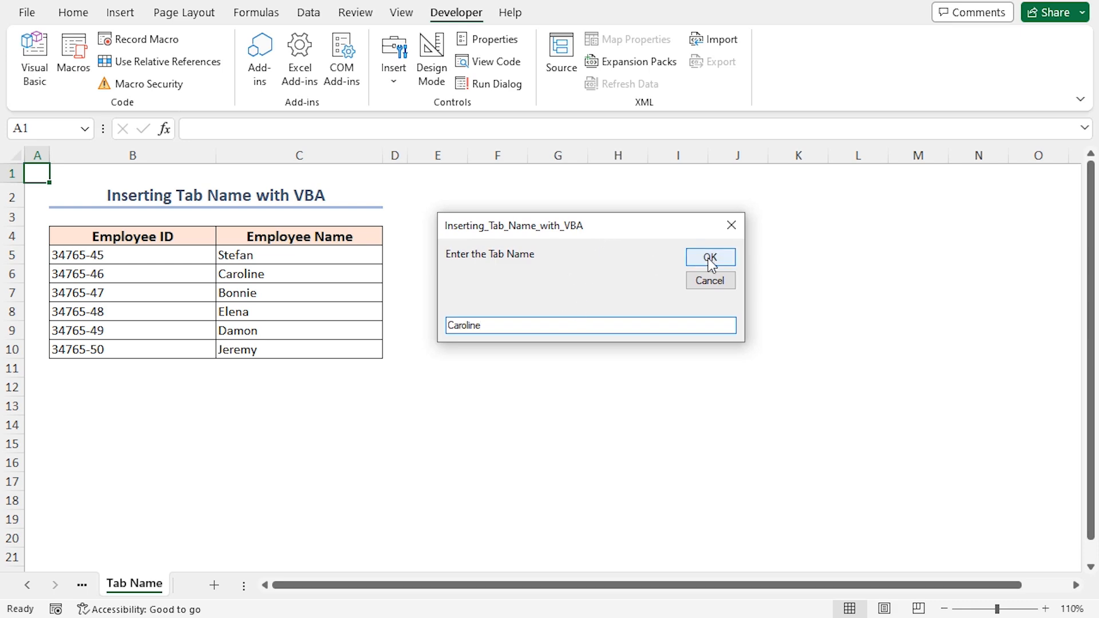
{"action": "left_click", "coordinate": [710, 256]}
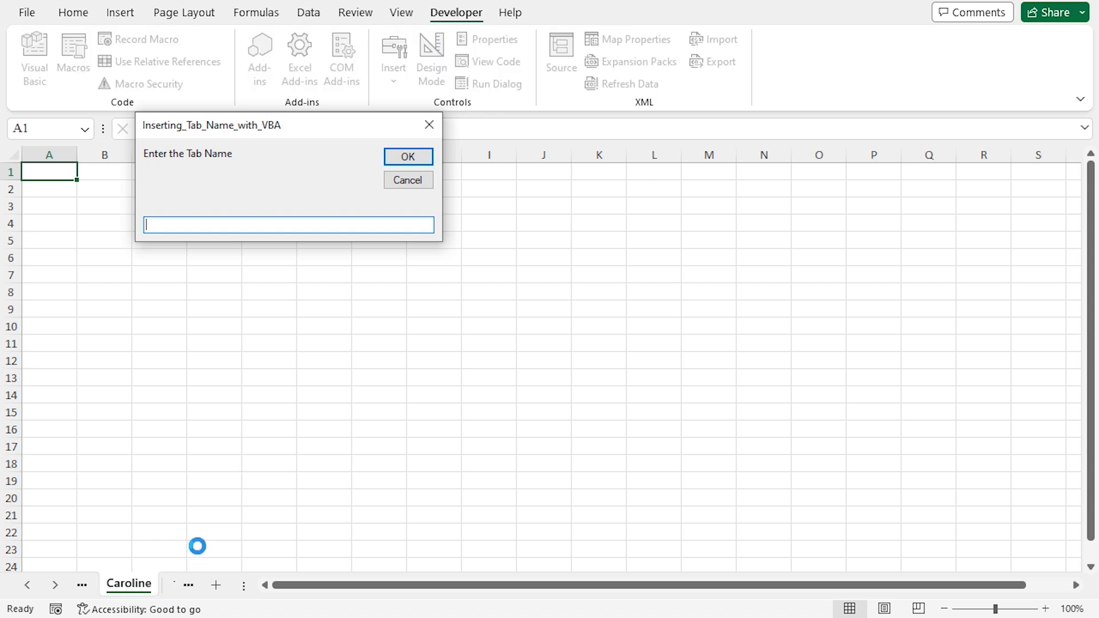
{"action": "mouse_move", "coordinate": [243, 291]}
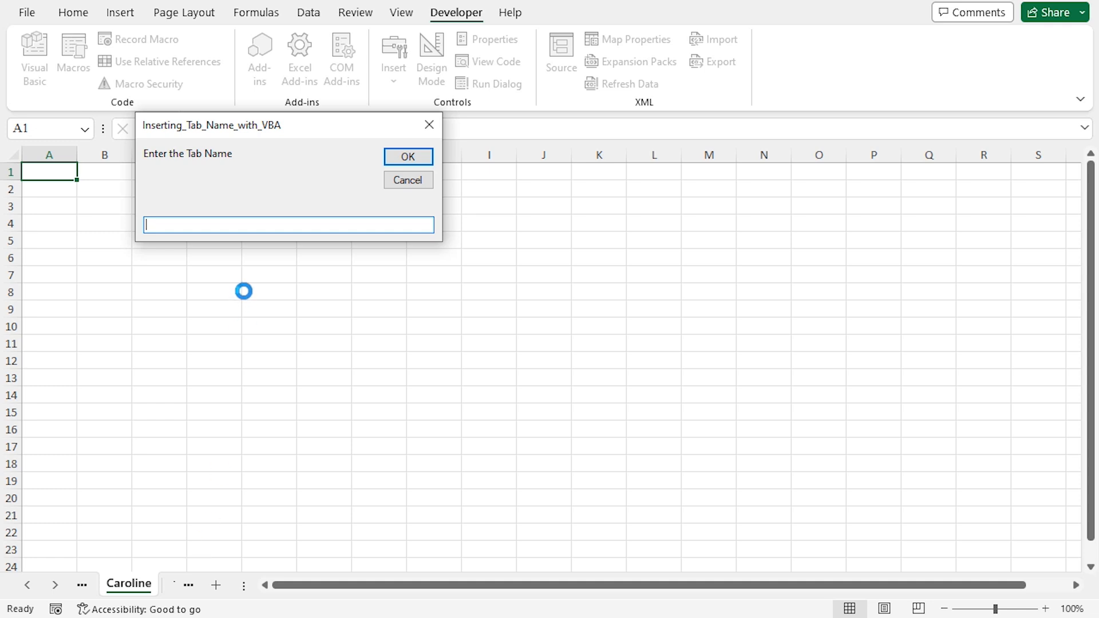
{"action": "left_click", "coordinate": [408, 156]}
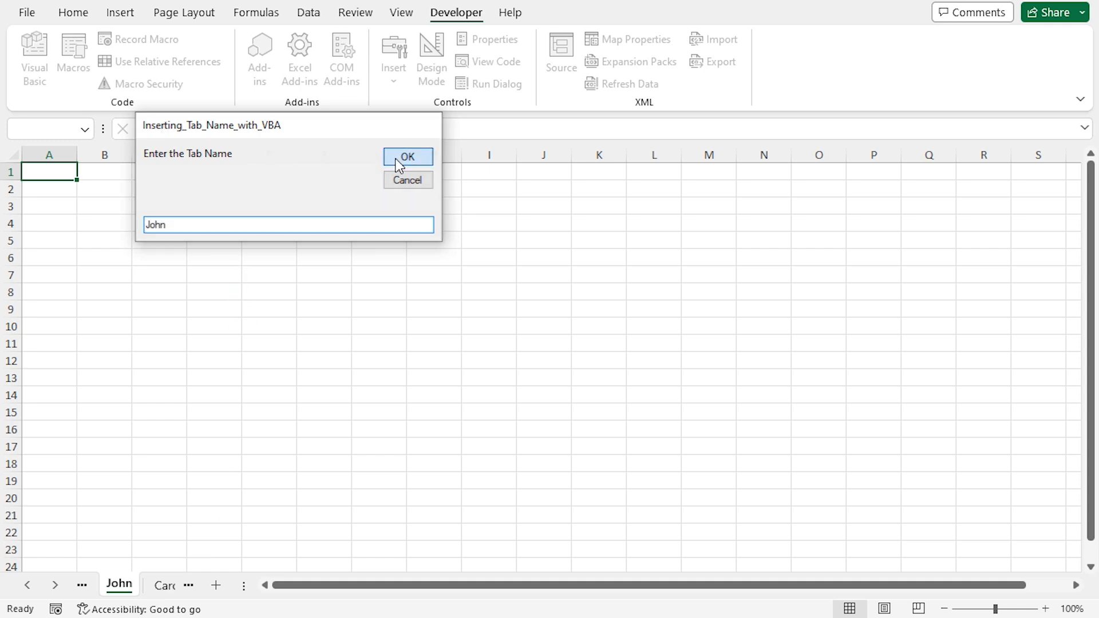
{"action": "left_click", "coordinate": [408, 157]}
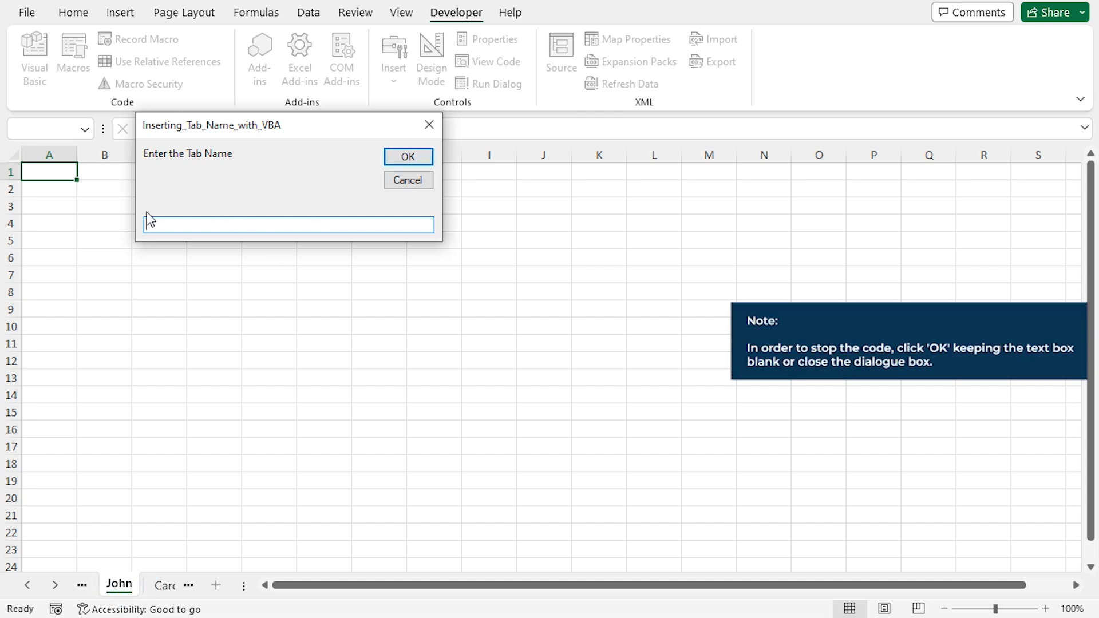
{"action": "mouse_move", "coordinate": [429, 125]}
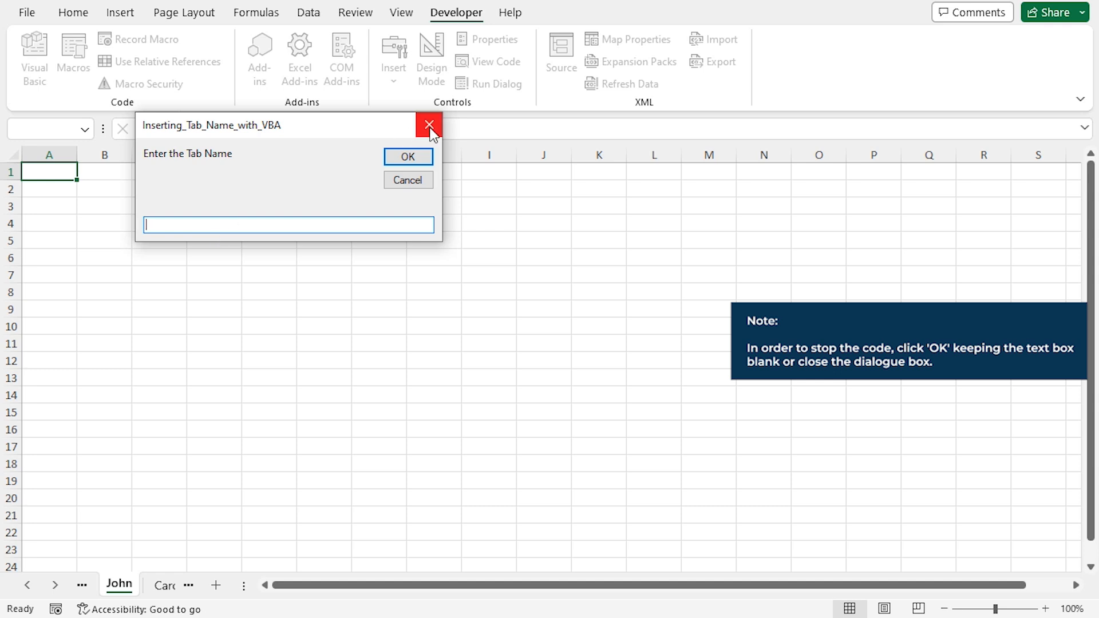
{"action": "left_click", "coordinate": [429, 125]}
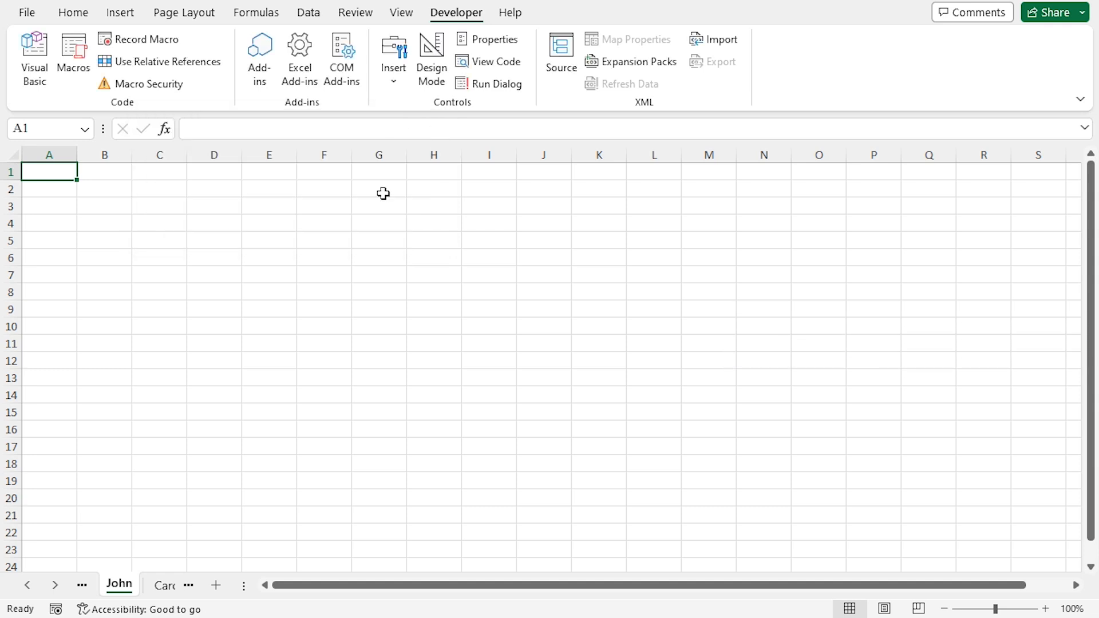
{"action": "left_click", "coordinate": [163, 584]}
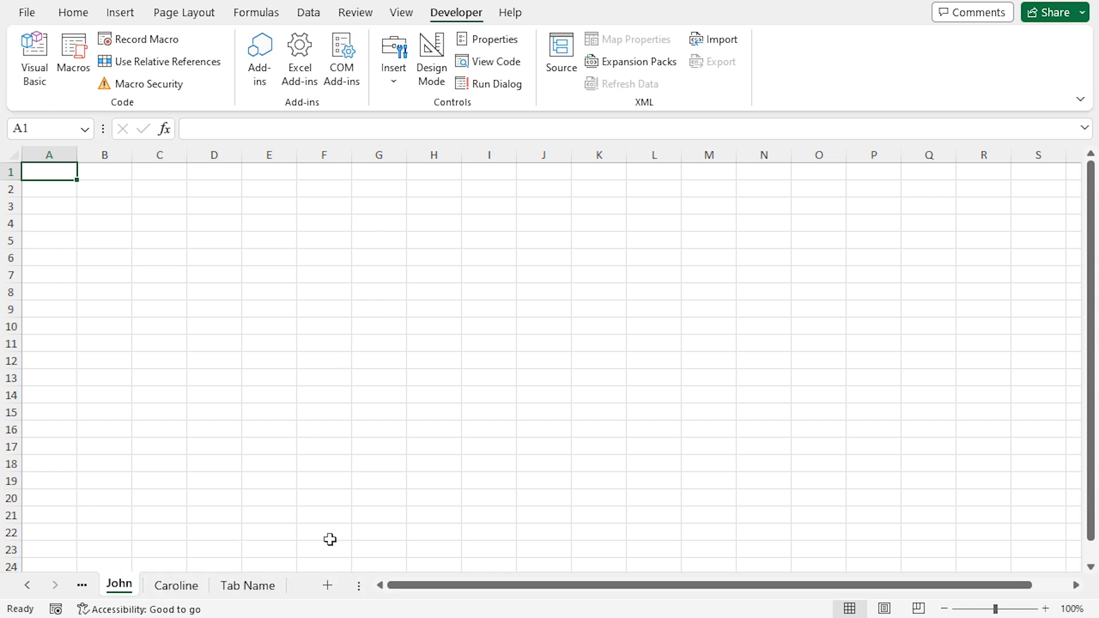
{"action": "mouse_move", "coordinate": [323, 545]}
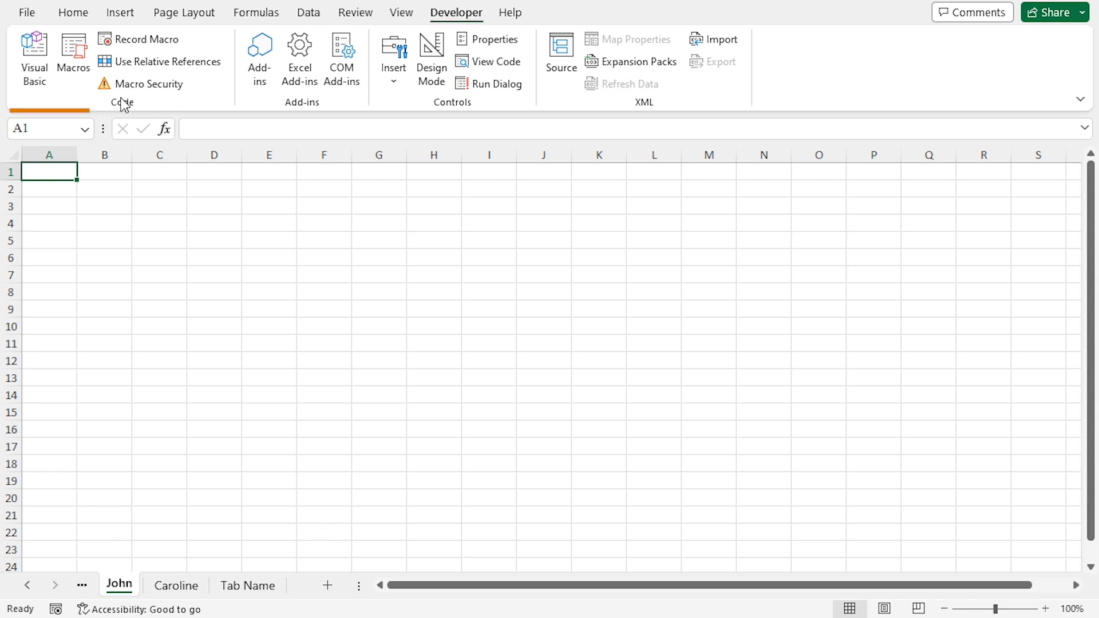
Edit the macro line to Sheets.Add(after:=ActiveSheet).Name = tab_name
{"action": "left_click", "coordinate": [33, 57]}
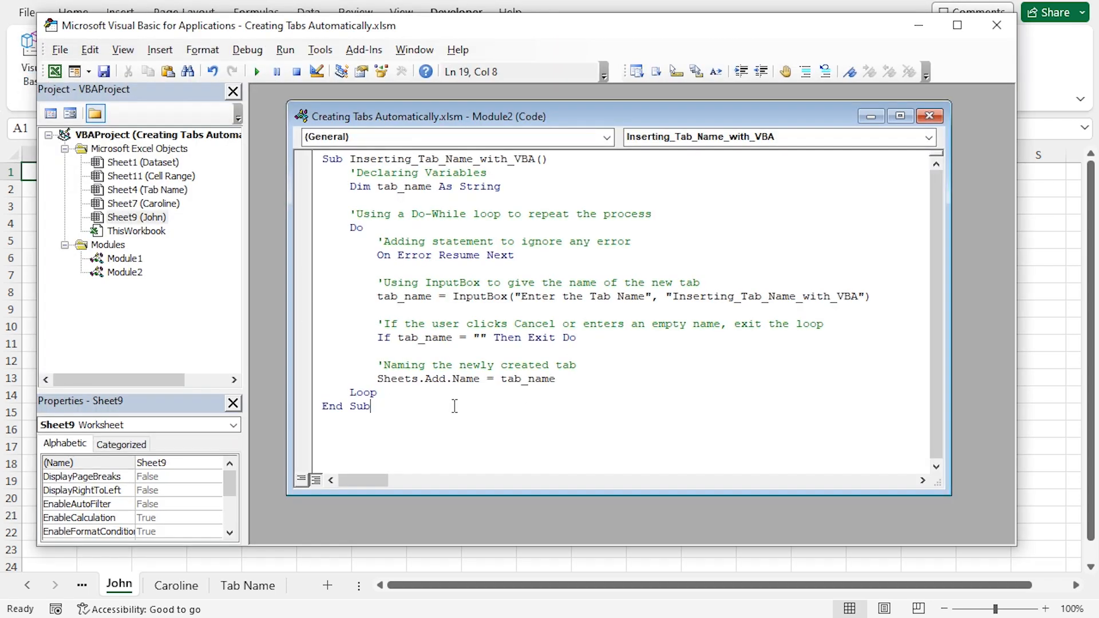
{"action": "type", "text": "(after"}
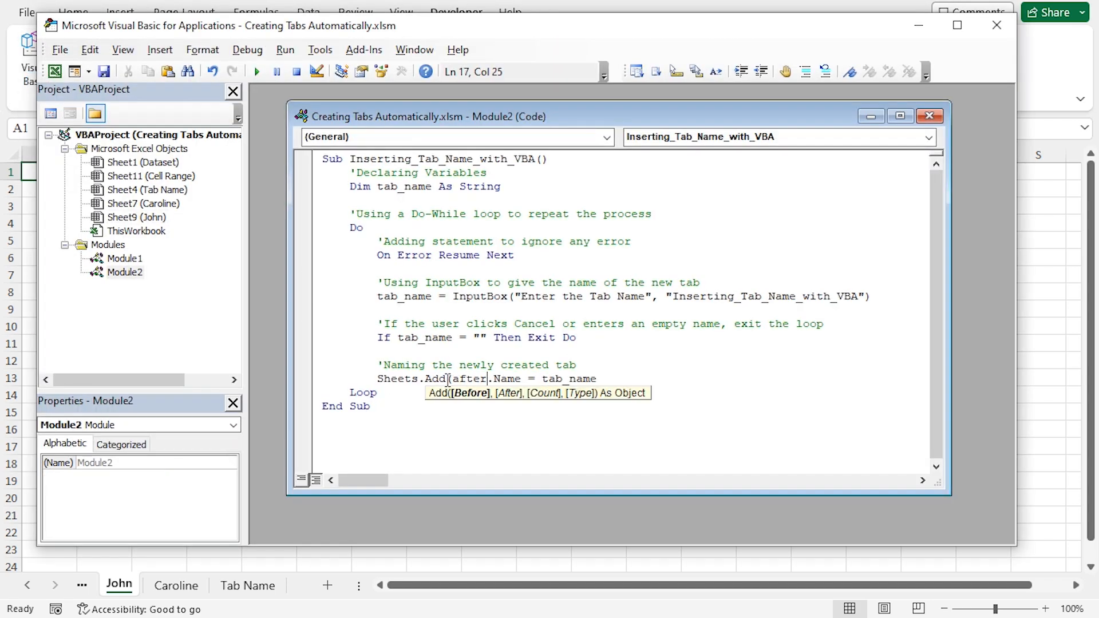
{"action": "type", "text": ":="}
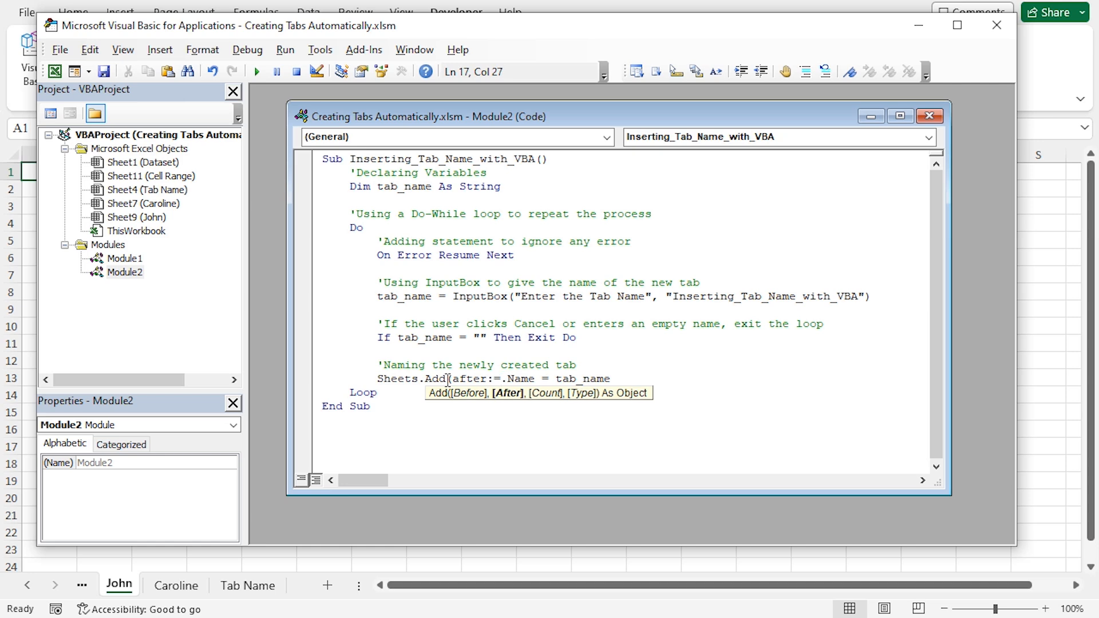
{"action": "type", "text": "activesh"}
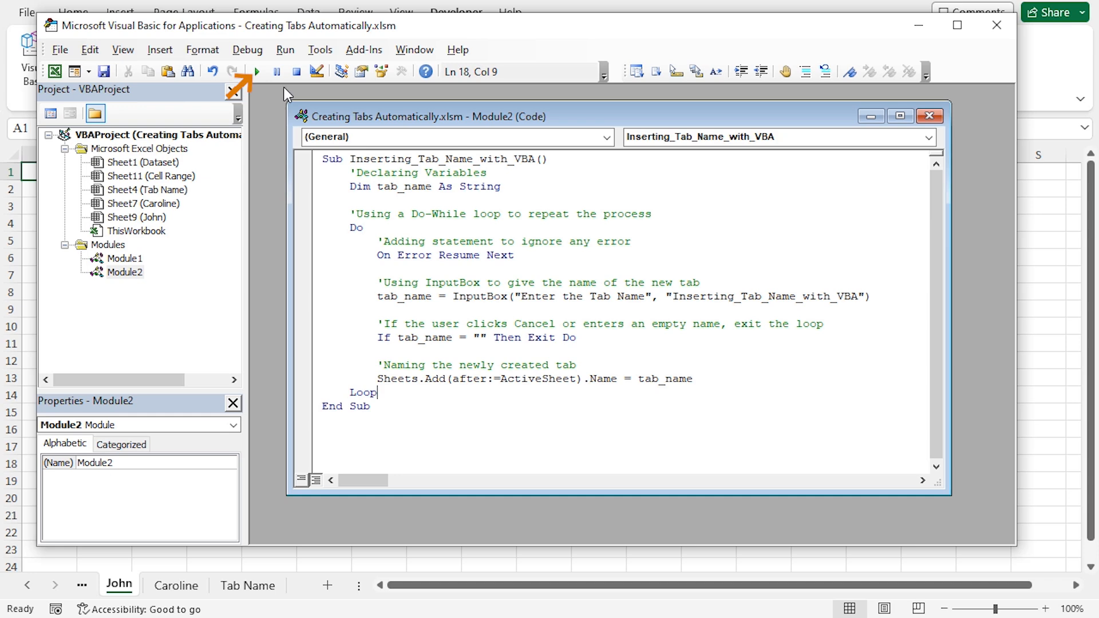
Run the revised macro and enter Stefan, adding a Stefan sheet right after John
{"action": "left_click", "coordinate": [256, 71]}
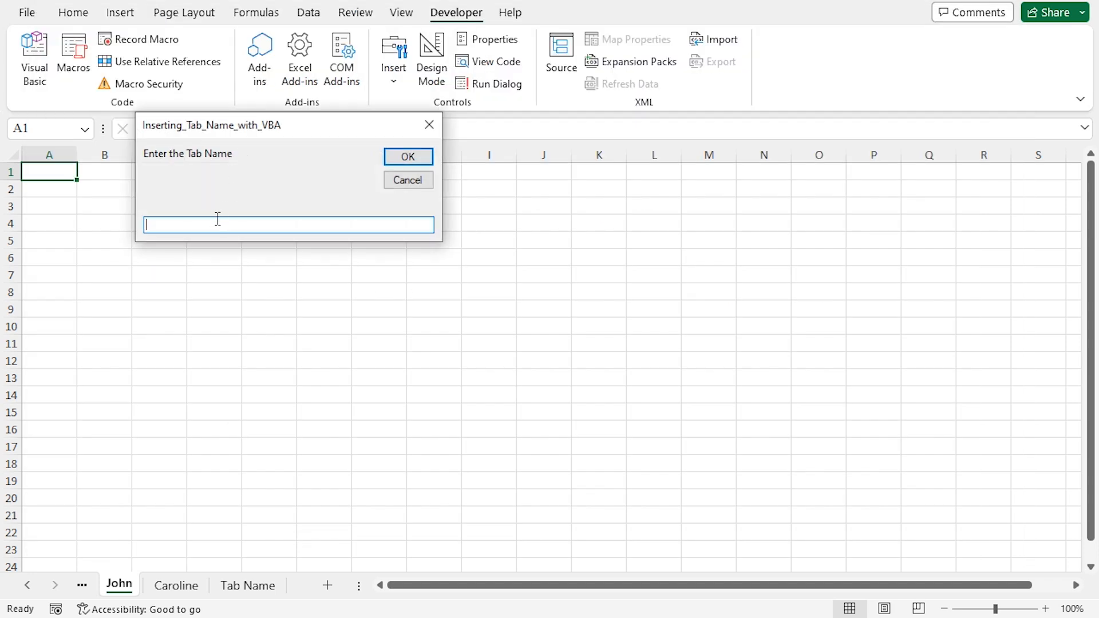
{"action": "type", "text": "Stefan"}
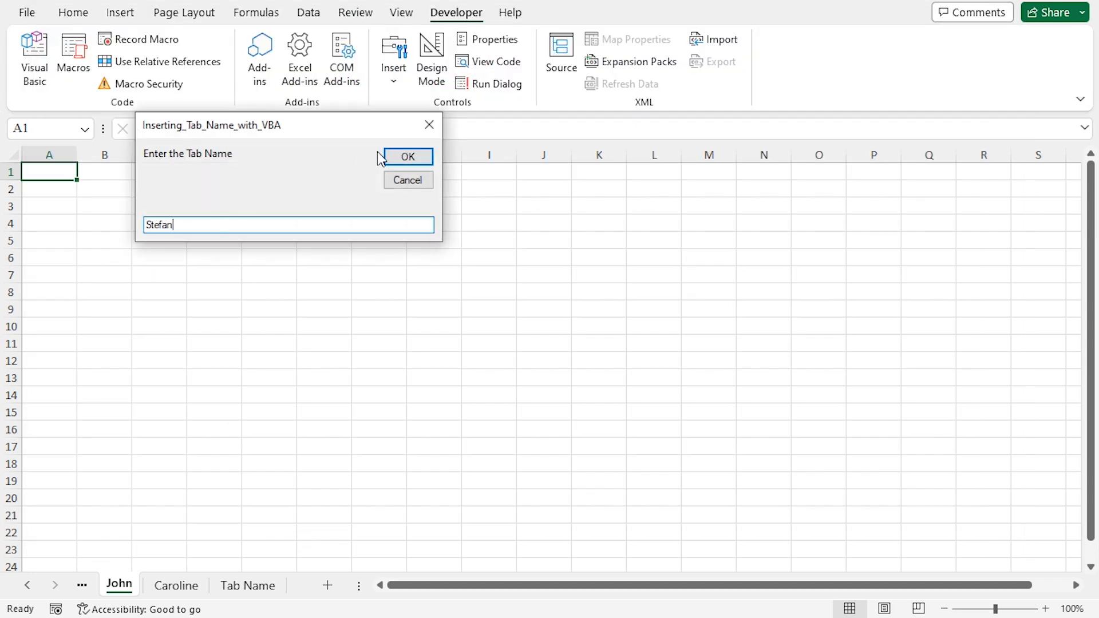
{"action": "left_click", "coordinate": [408, 155]}
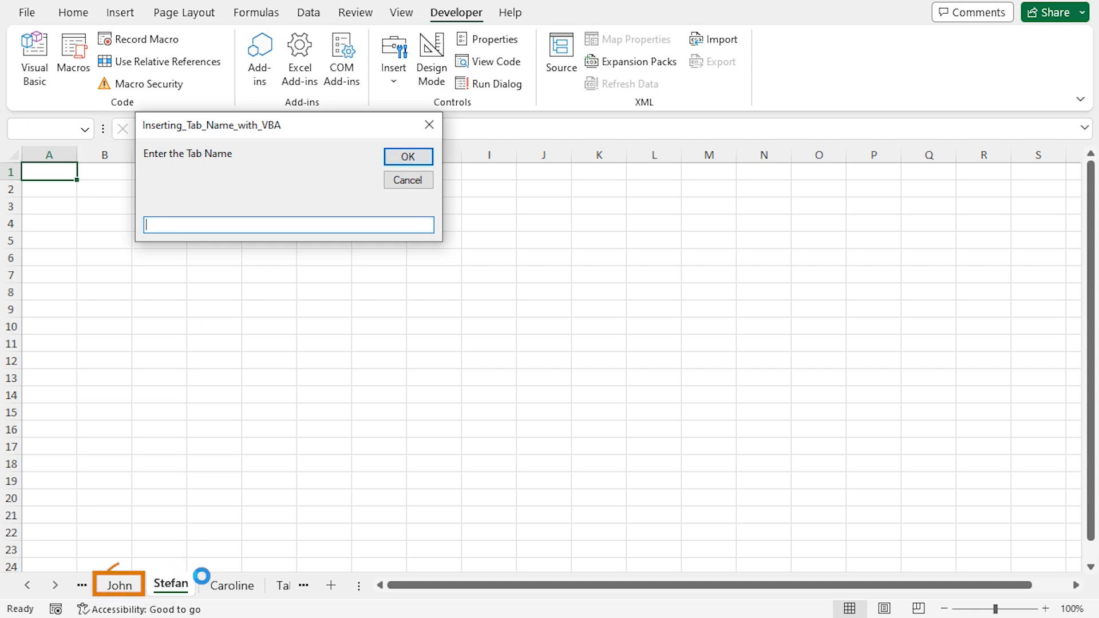